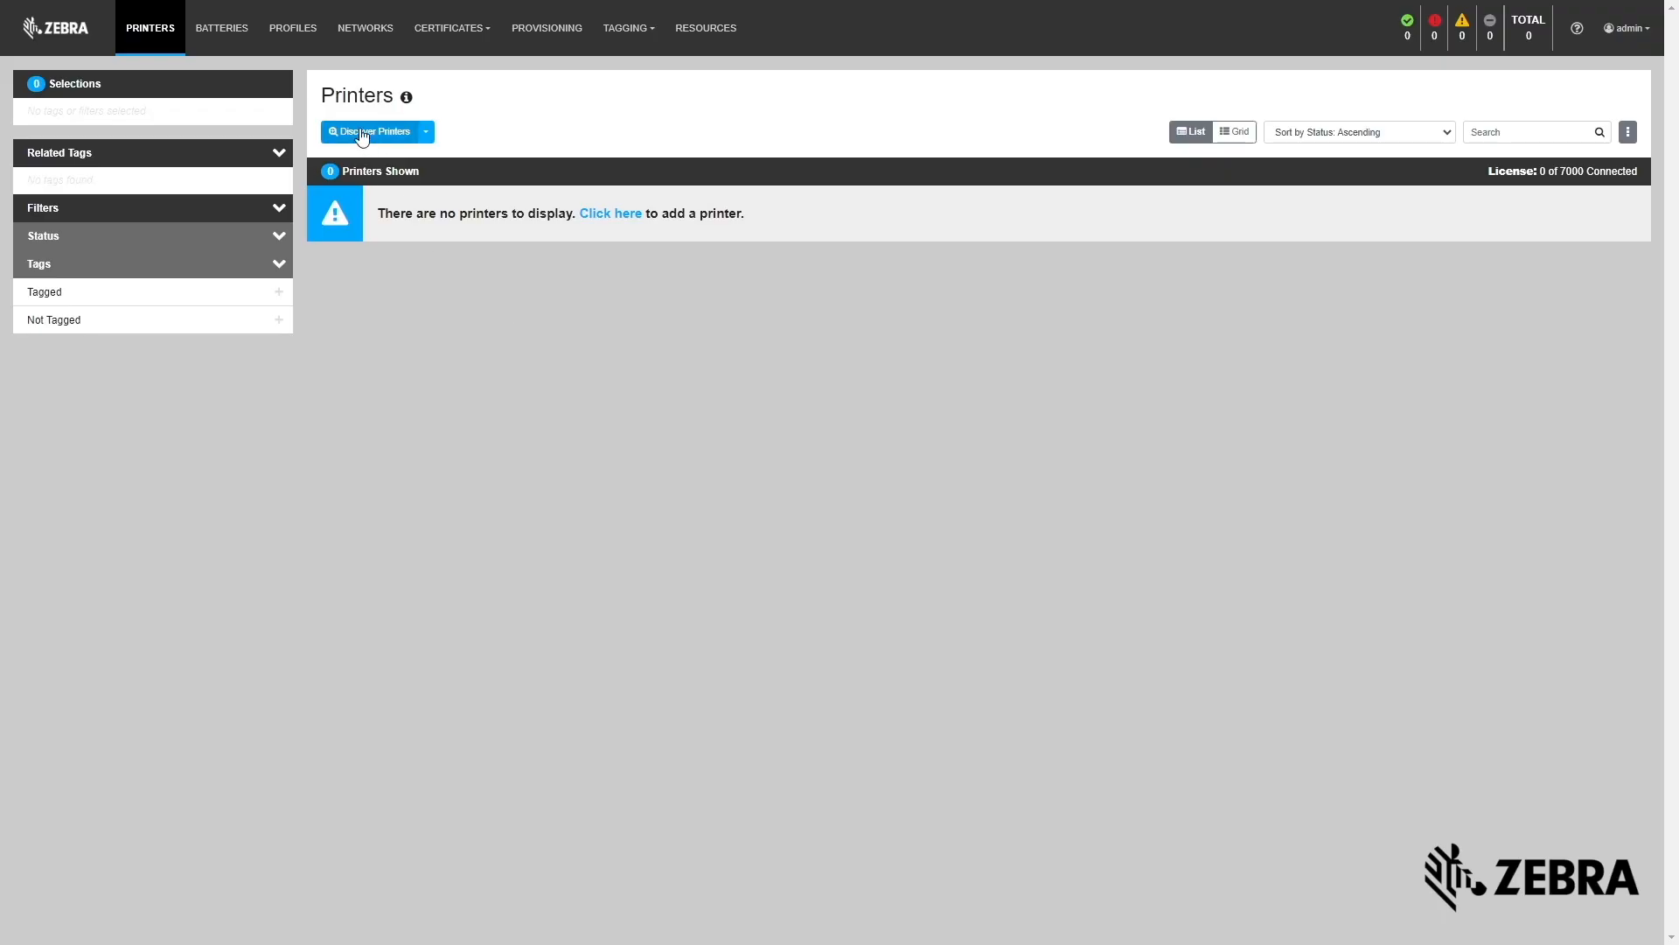
# Discover printers on the local network and add the found printers to the list.
pyautogui.click(371, 132)
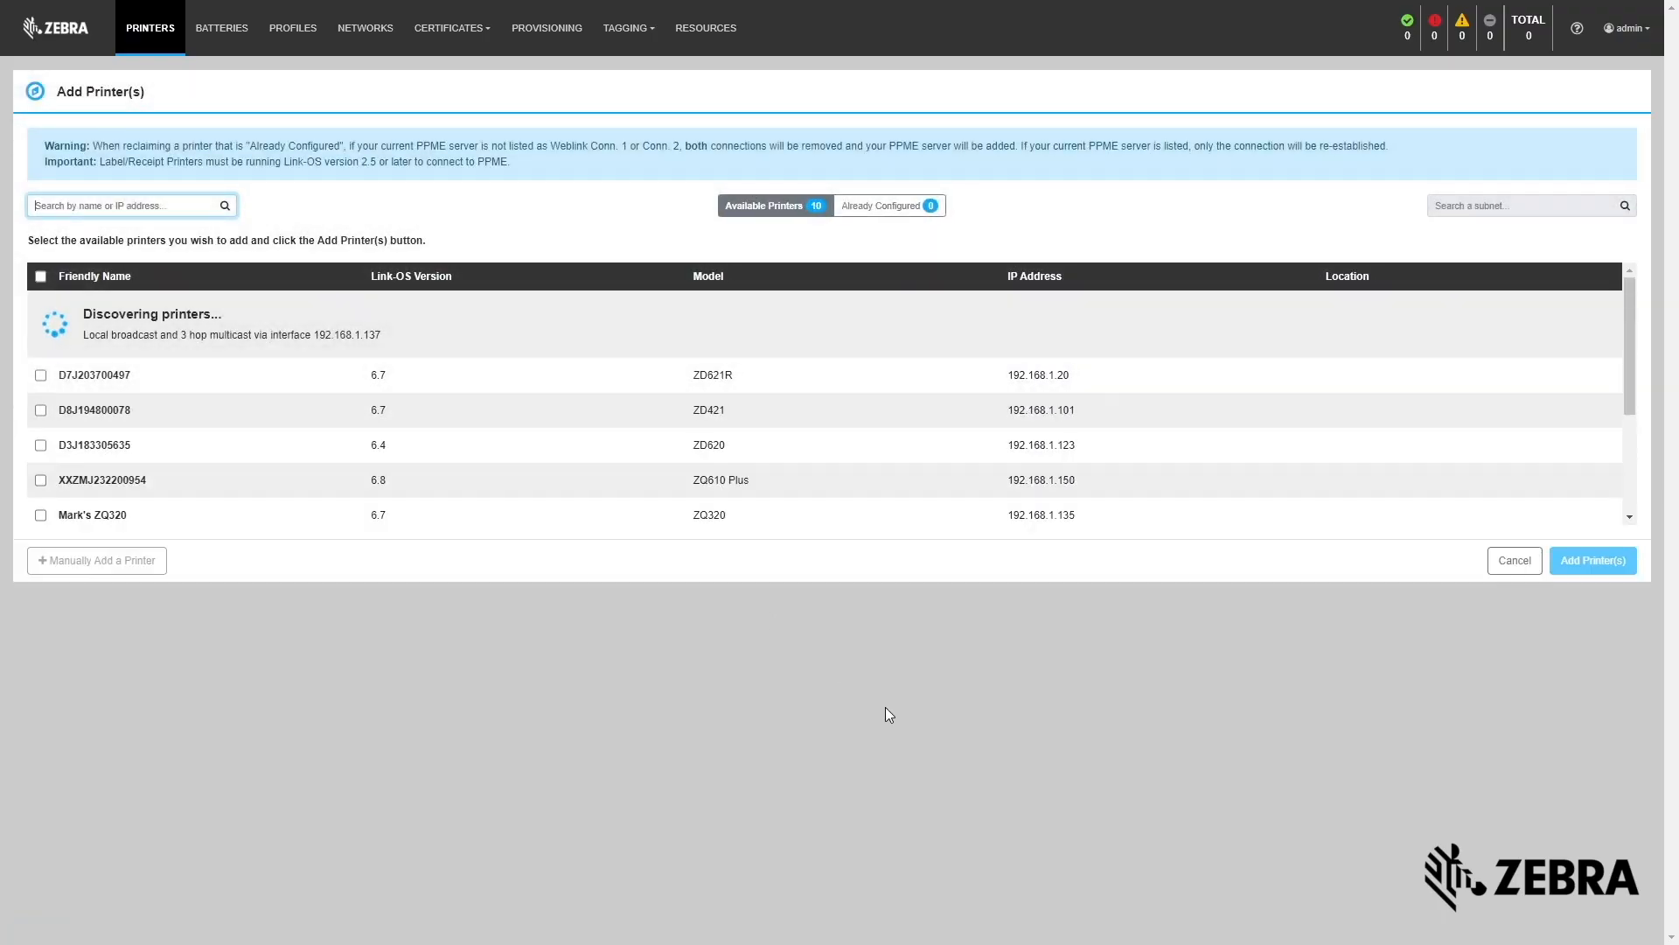
pyautogui.click(1592, 560)
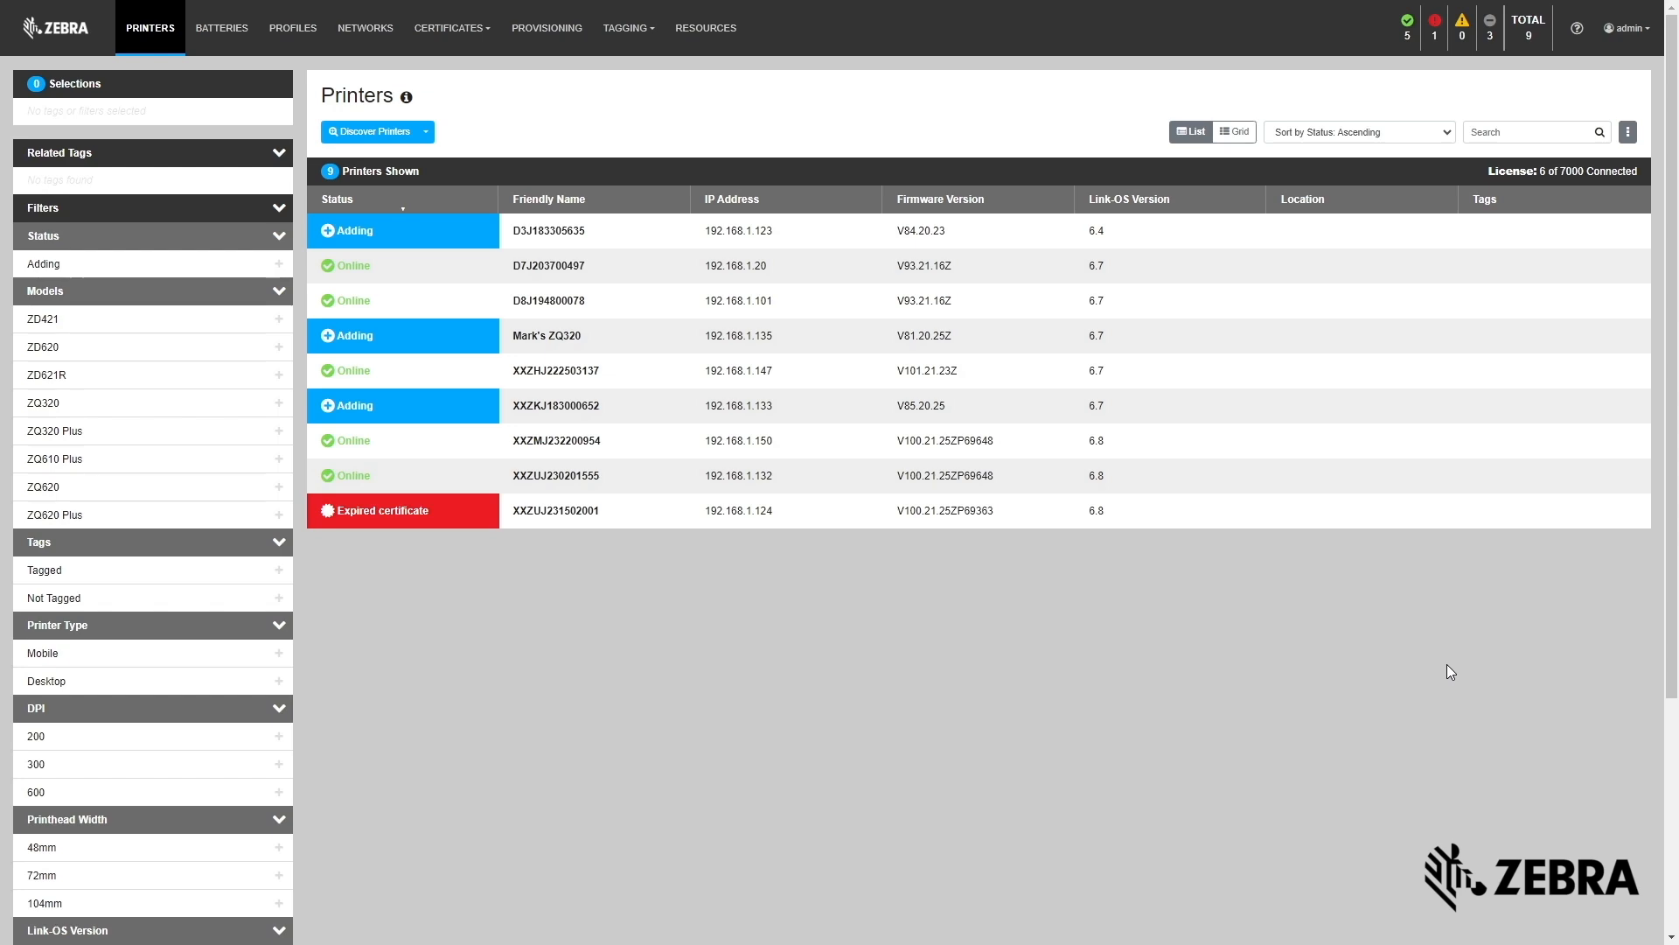
pyautogui.click(626, 28)
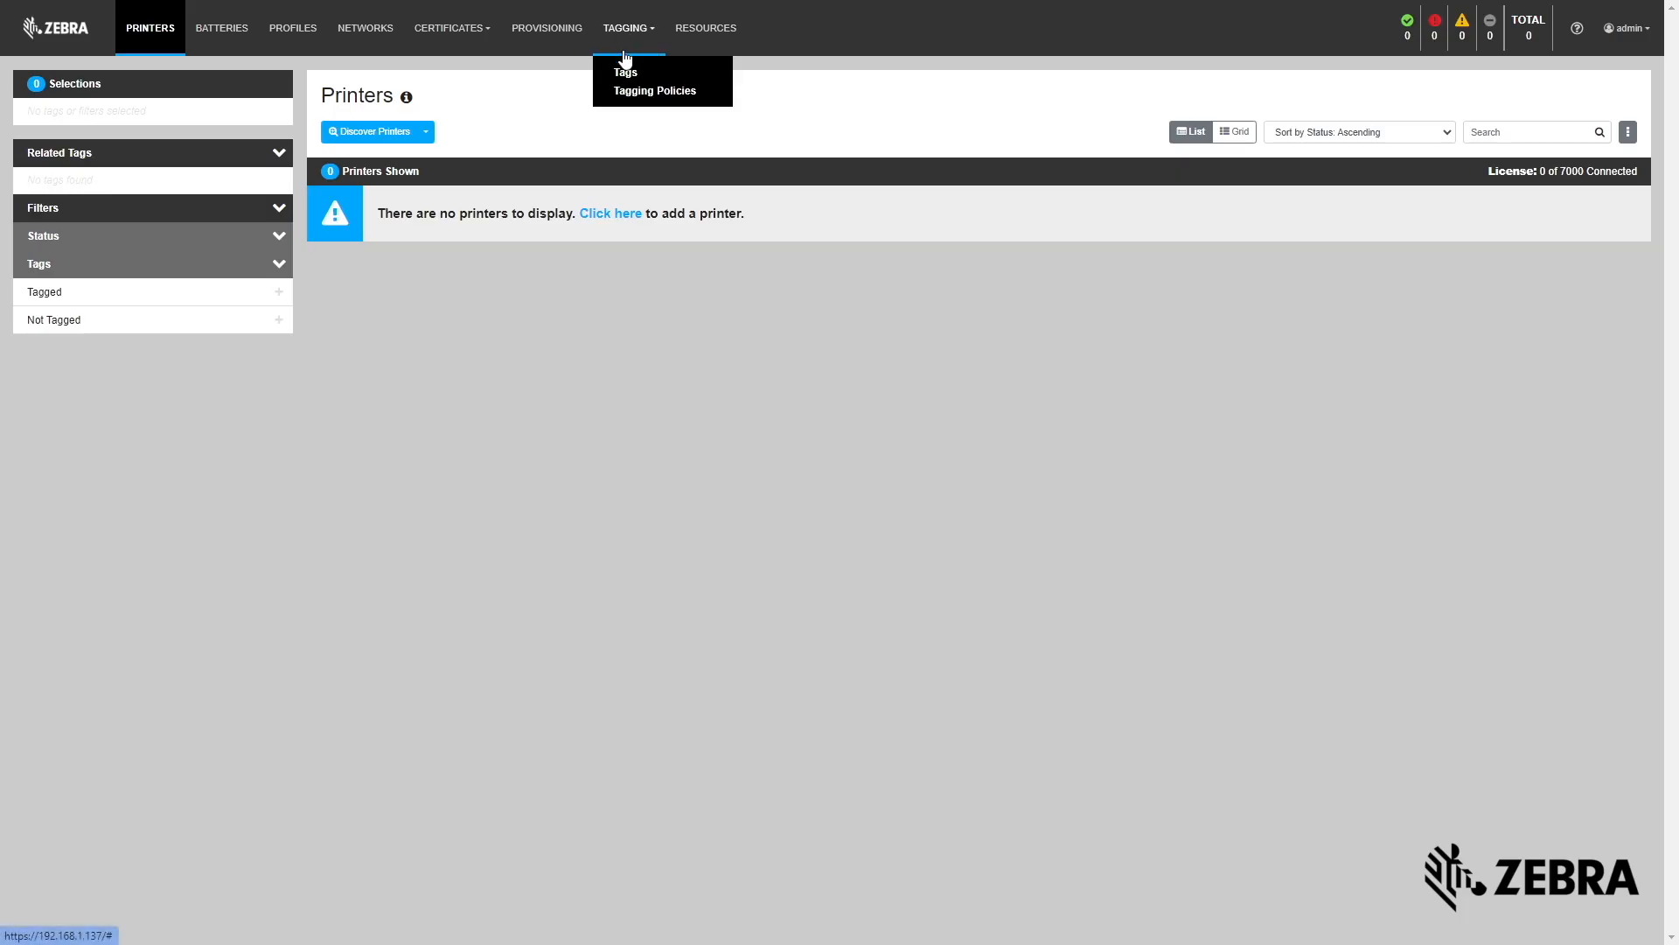
# Create a tagging policy on appl.link_os_version with the prefix Link-OS.
pyautogui.click(625, 71)
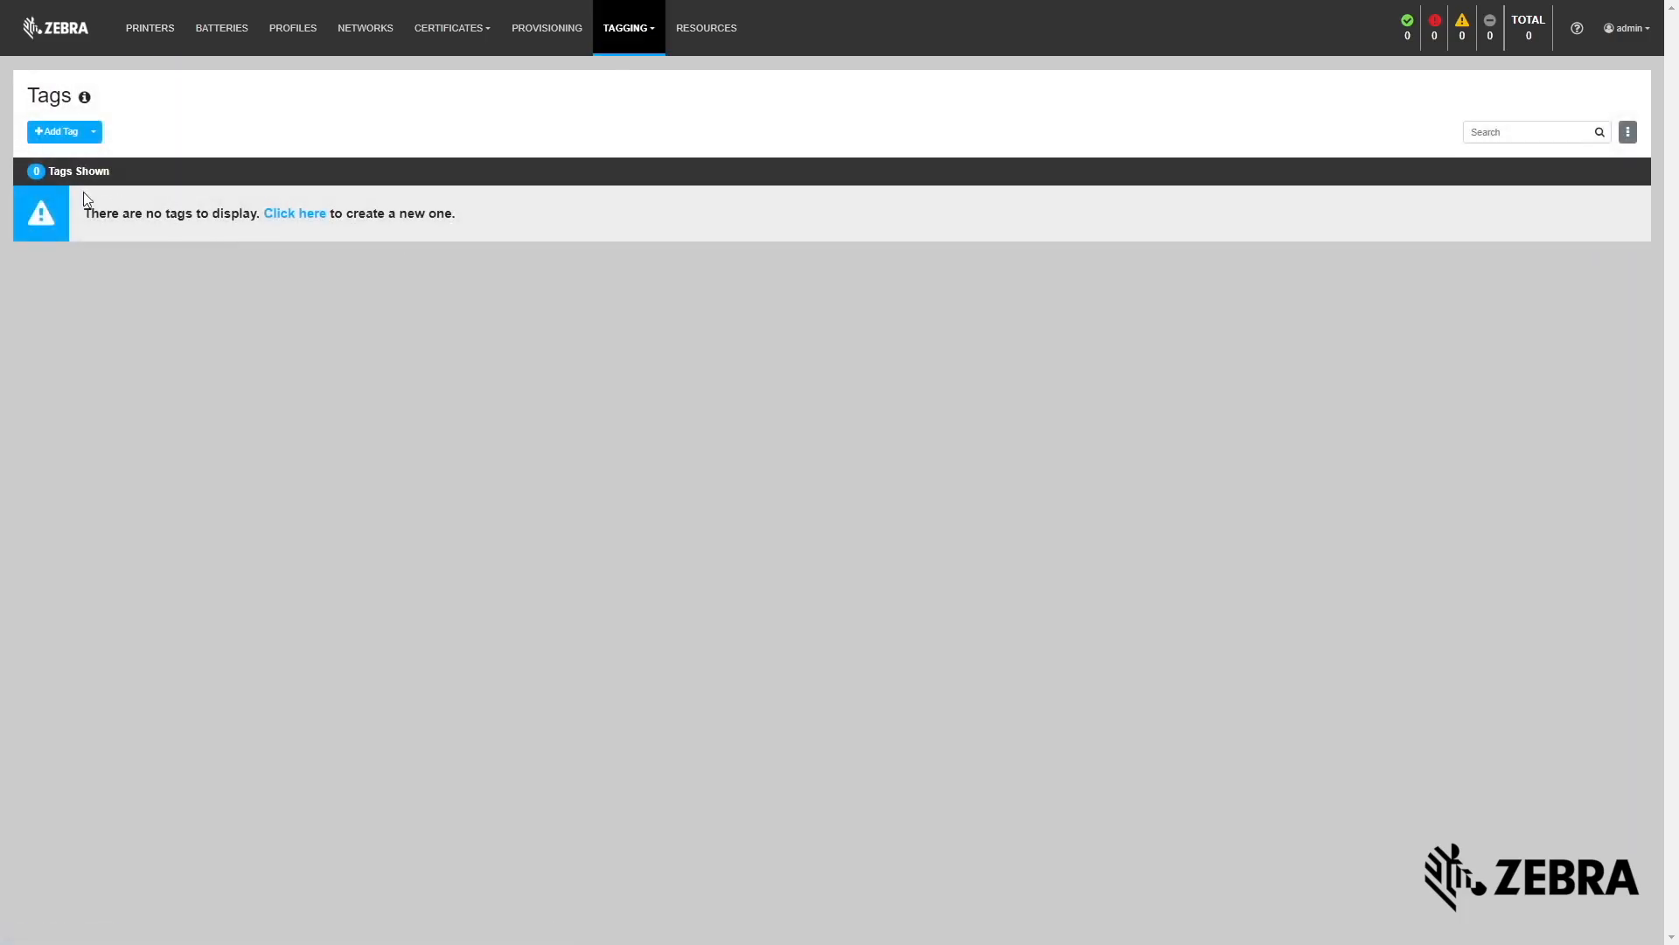
pyautogui.click(58, 131)
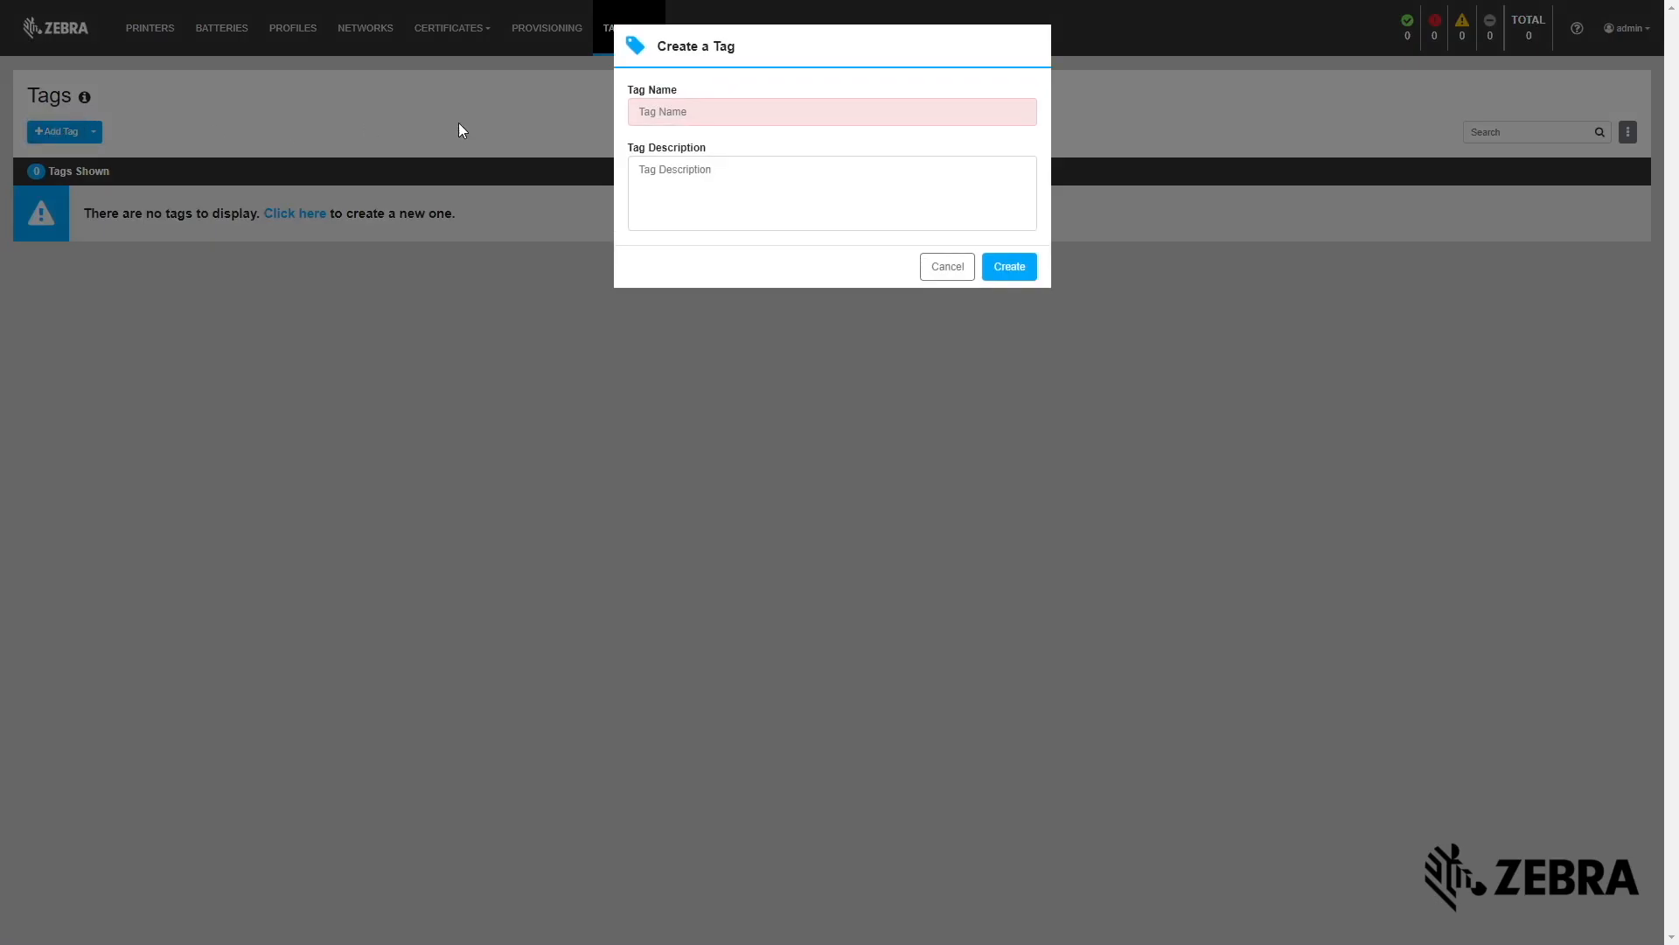
pyautogui.click(831, 112)
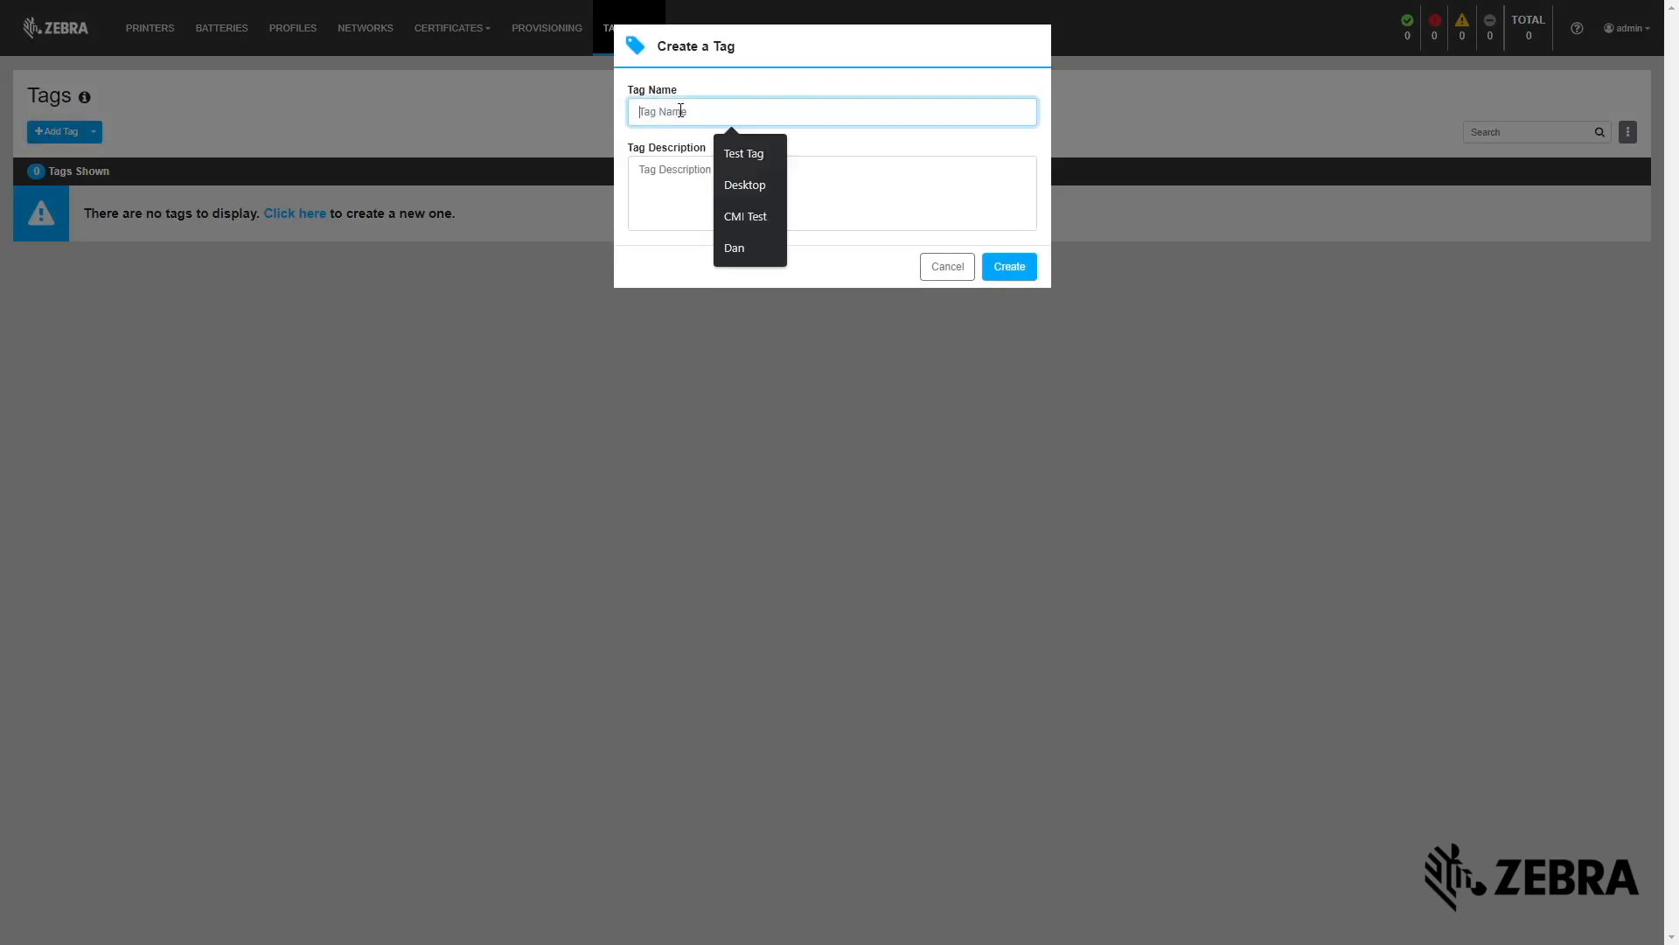
pyautogui.click(1007, 266)
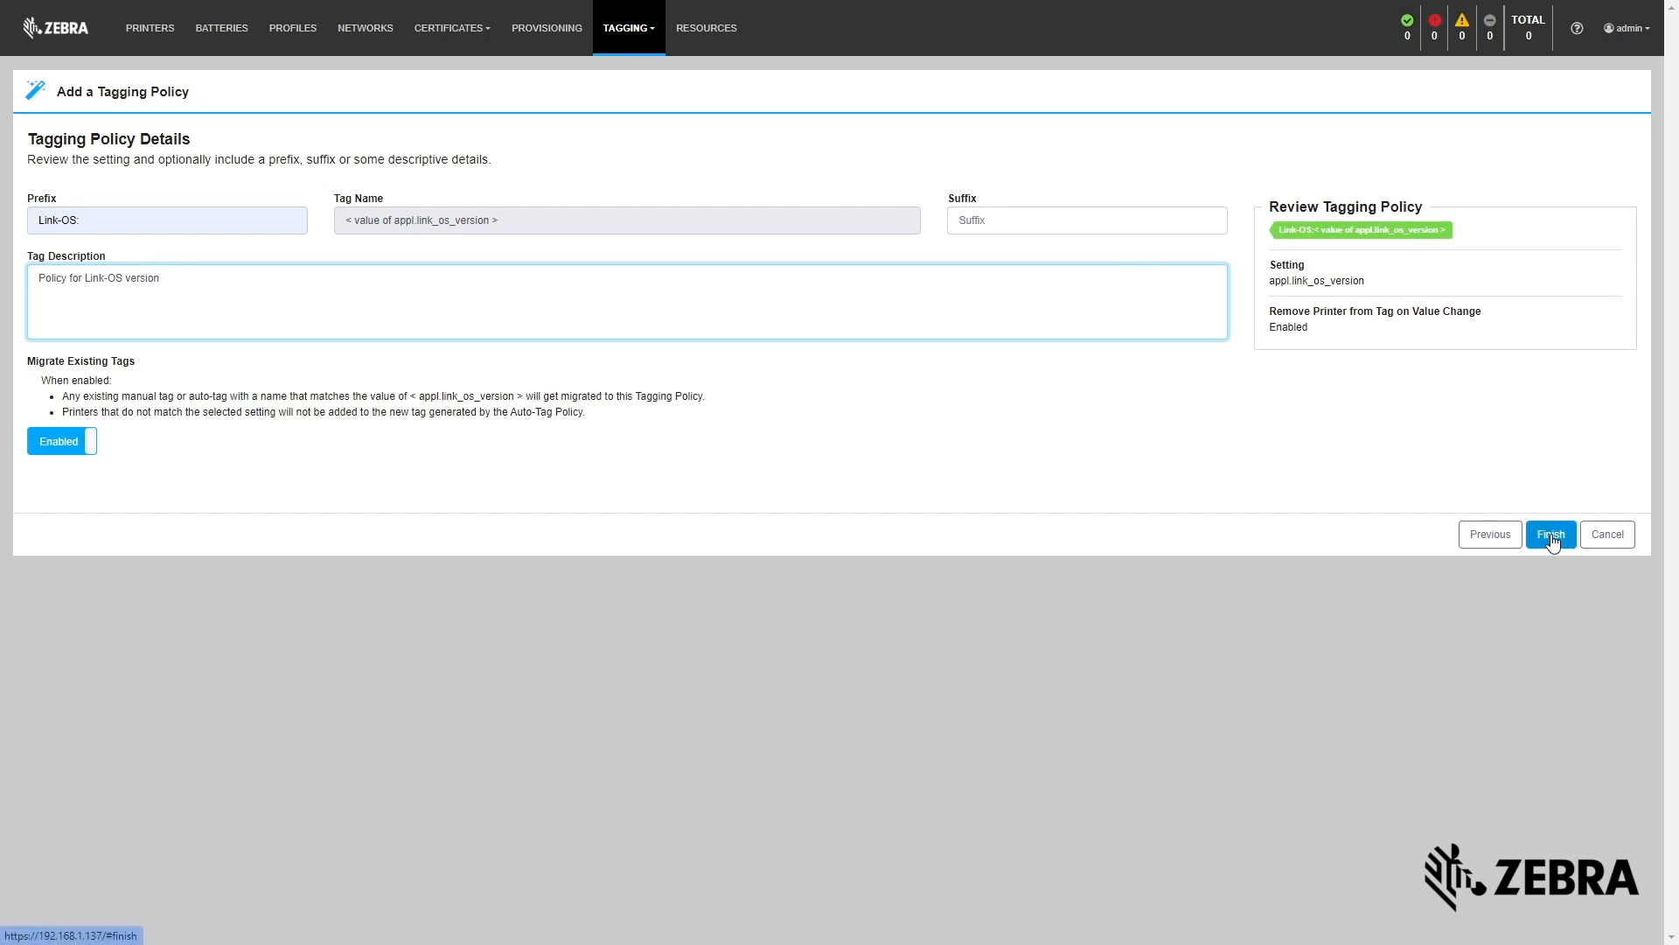
pyautogui.click(1550, 533)
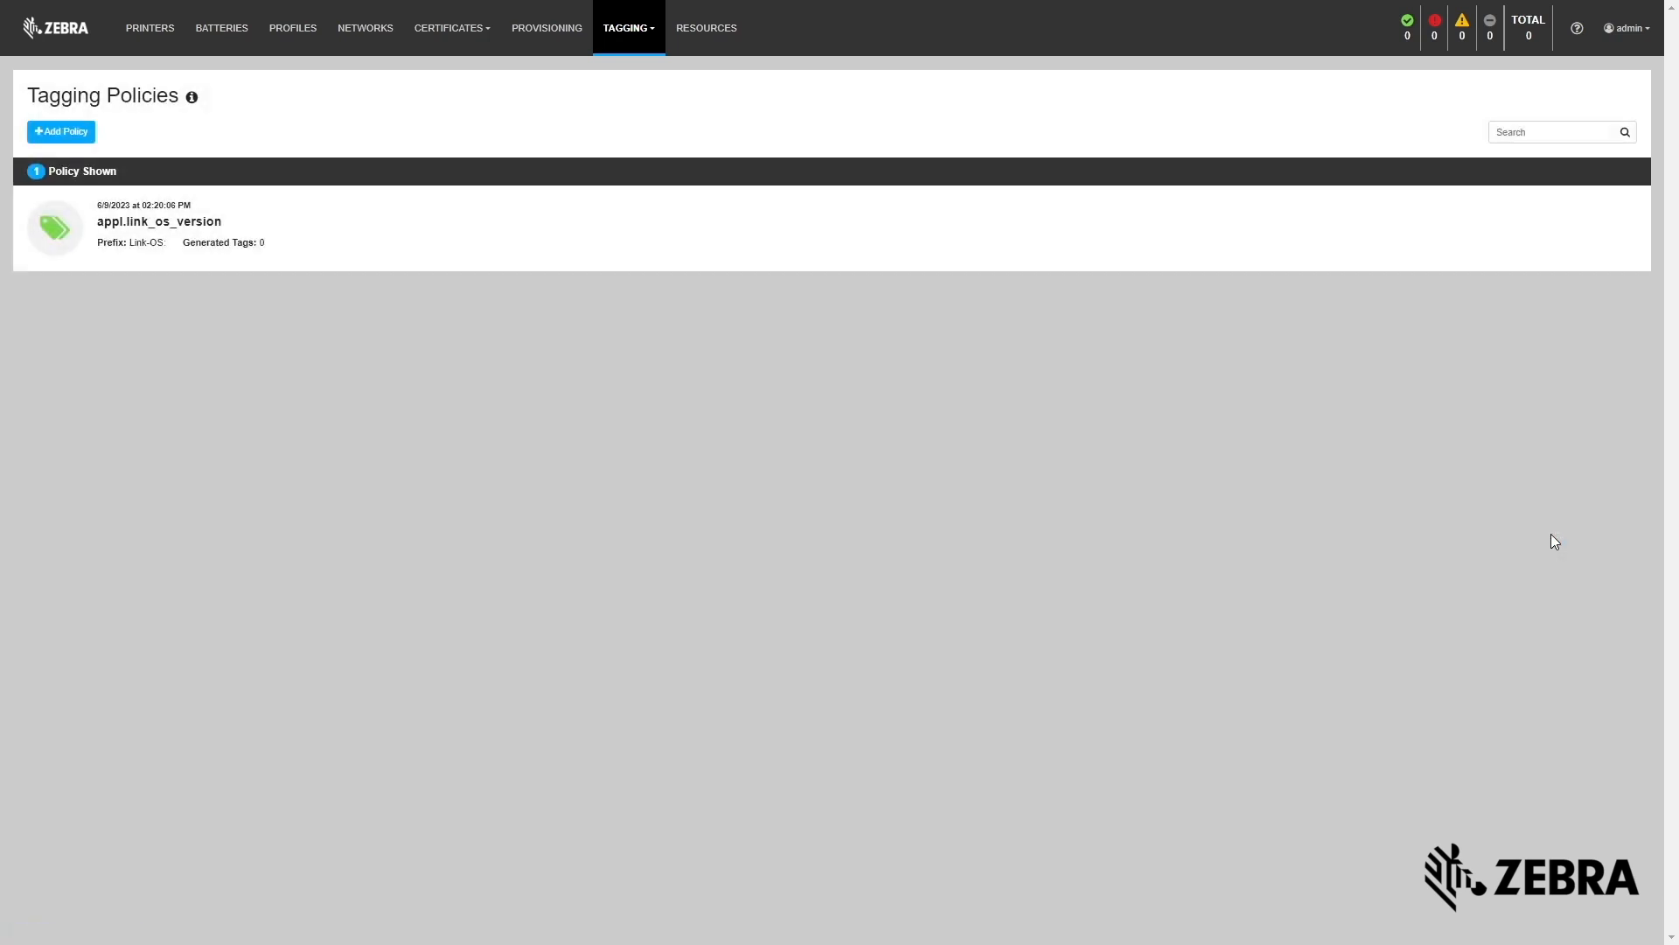
# Return to the printer list, view it as a grid and review printer D3J183305635's settings.
pyautogui.click(148, 26)
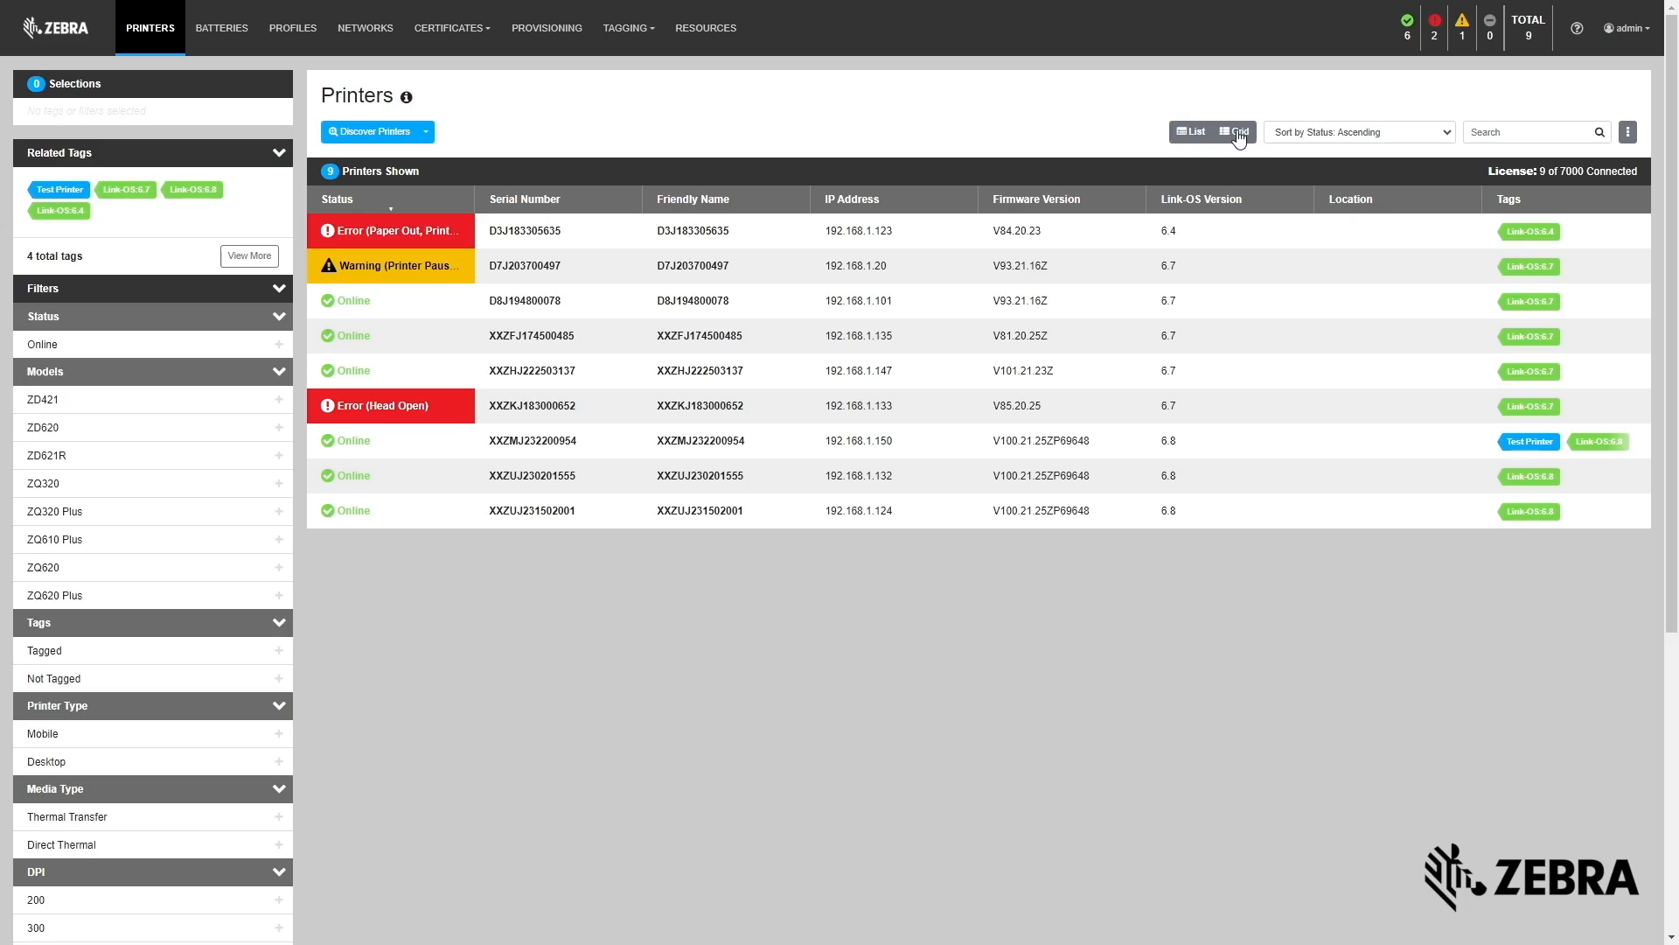
pyautogui.click(1232, 131)
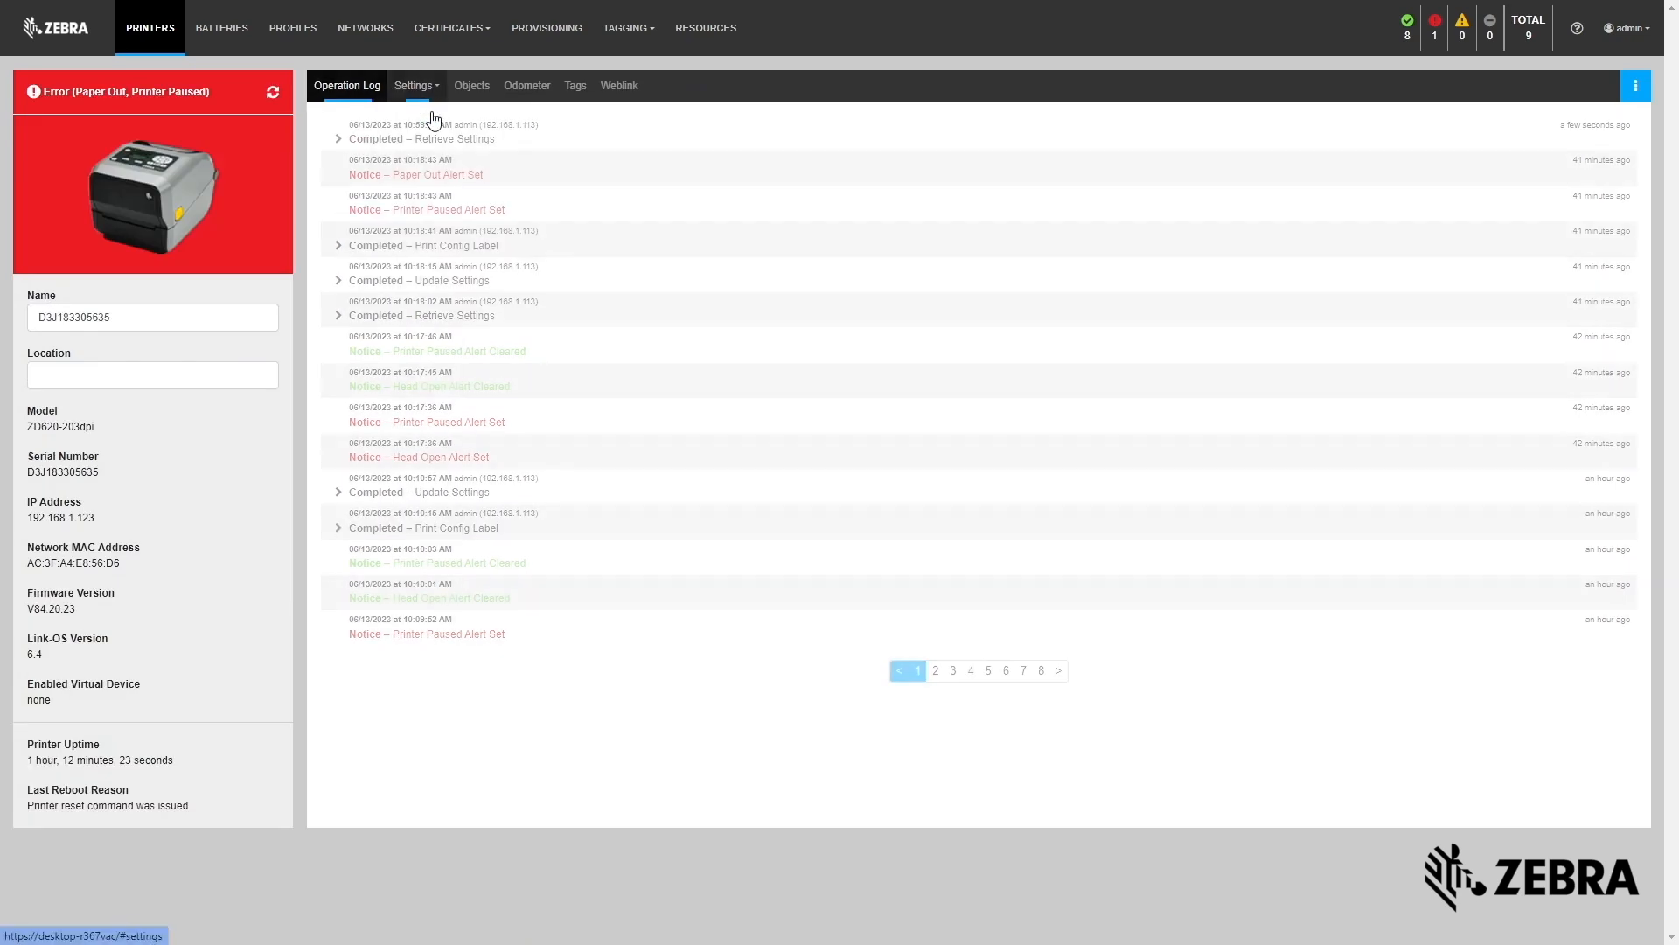
pyautogui.click(292, 28)
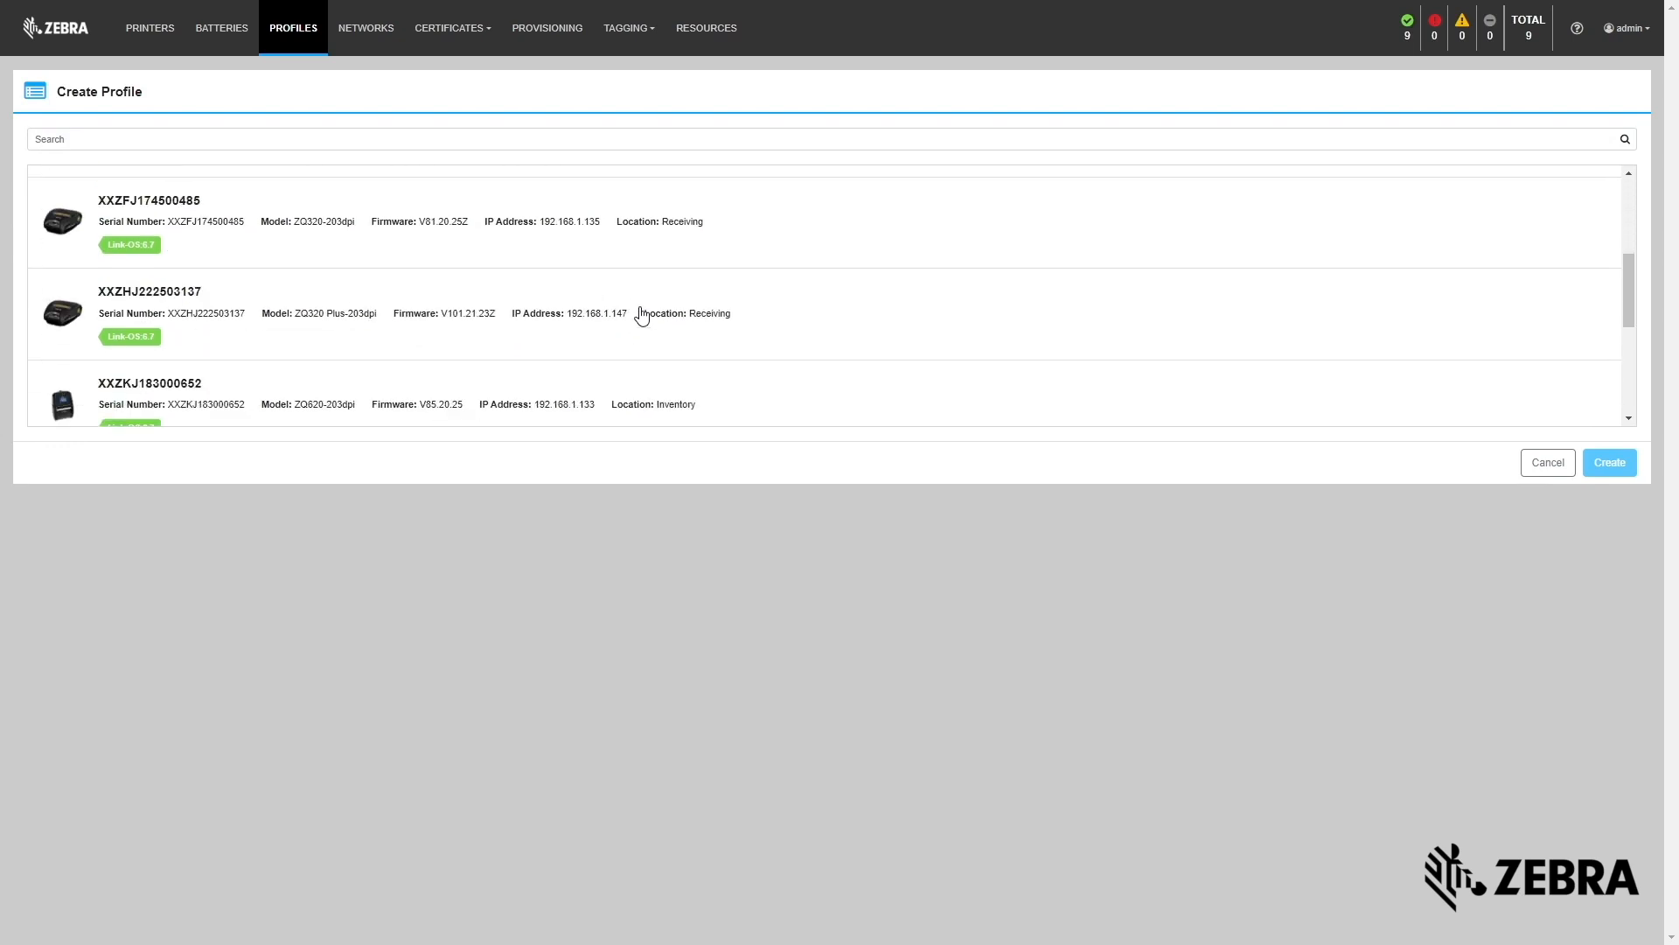
# Create Custom Profile XXZUJ230201555 from that printer and review its configuration sections.
pyautogui.scroll(-3)
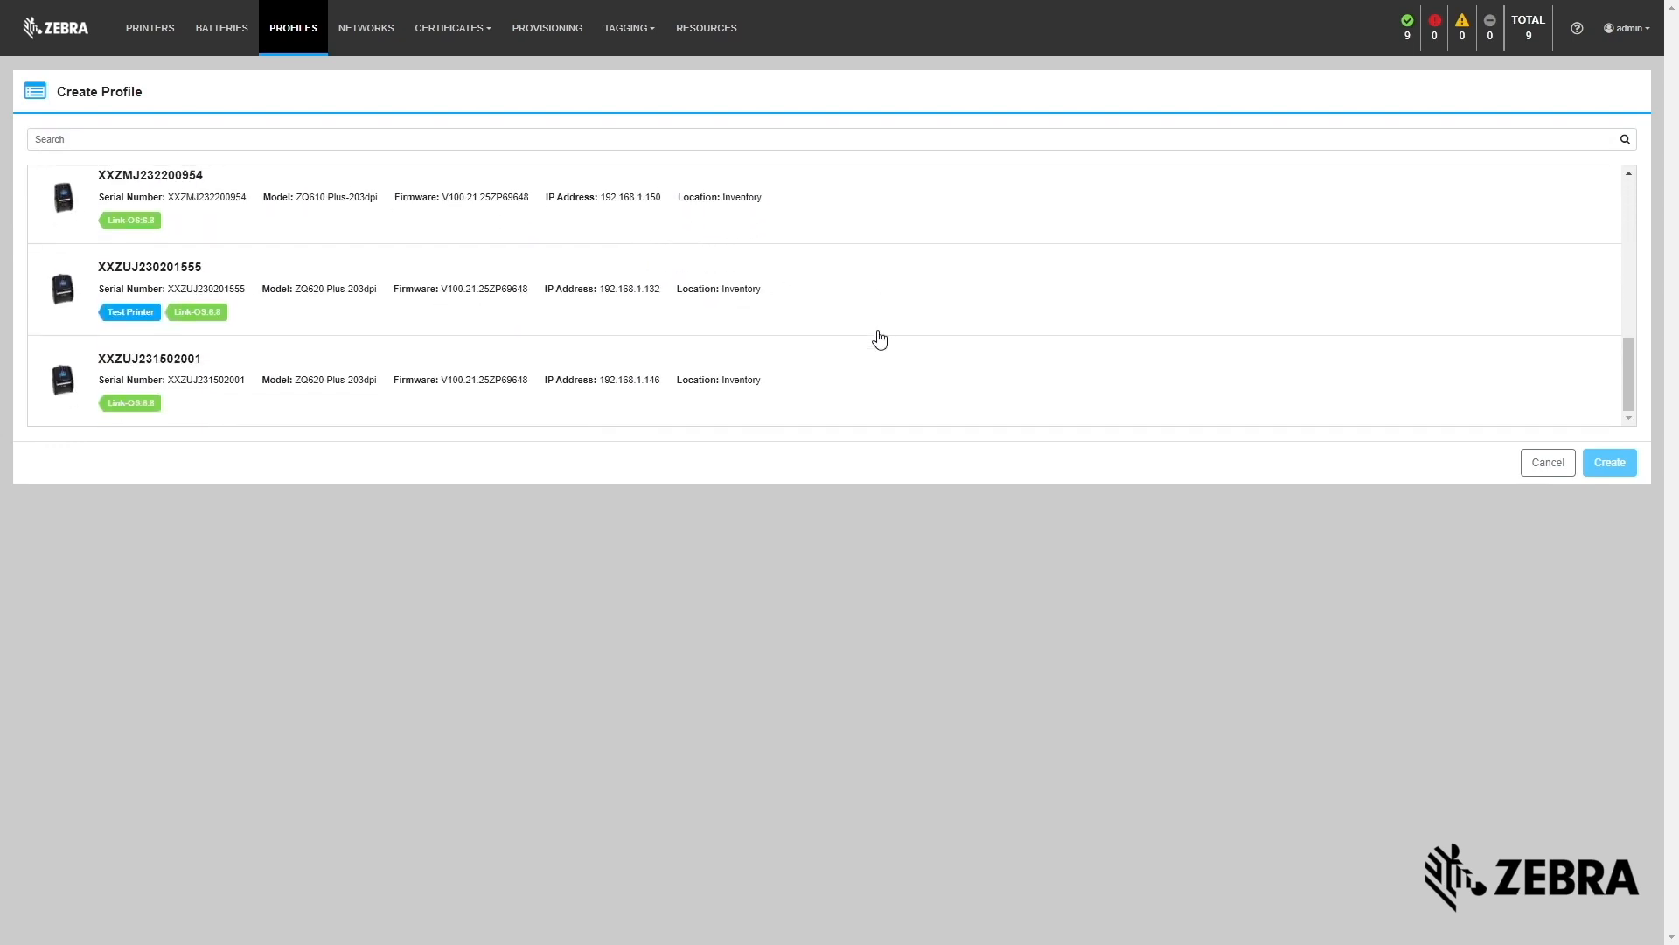
pyautogui.click(1608, 462)
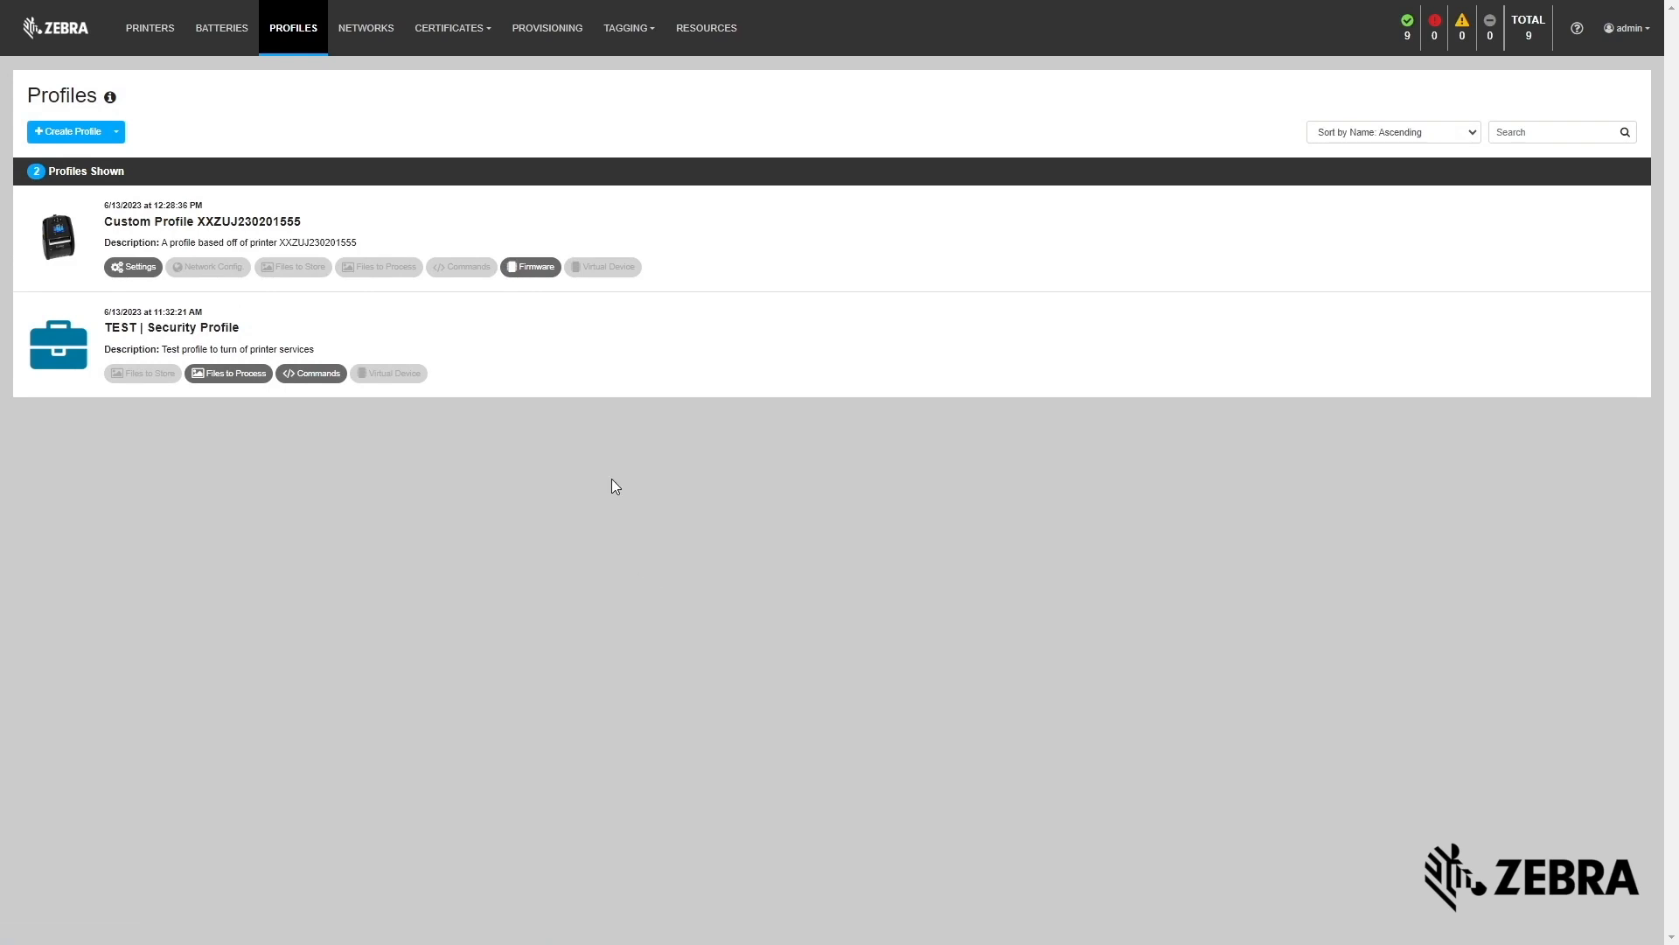
pyautogui.moveTo(707, 232)
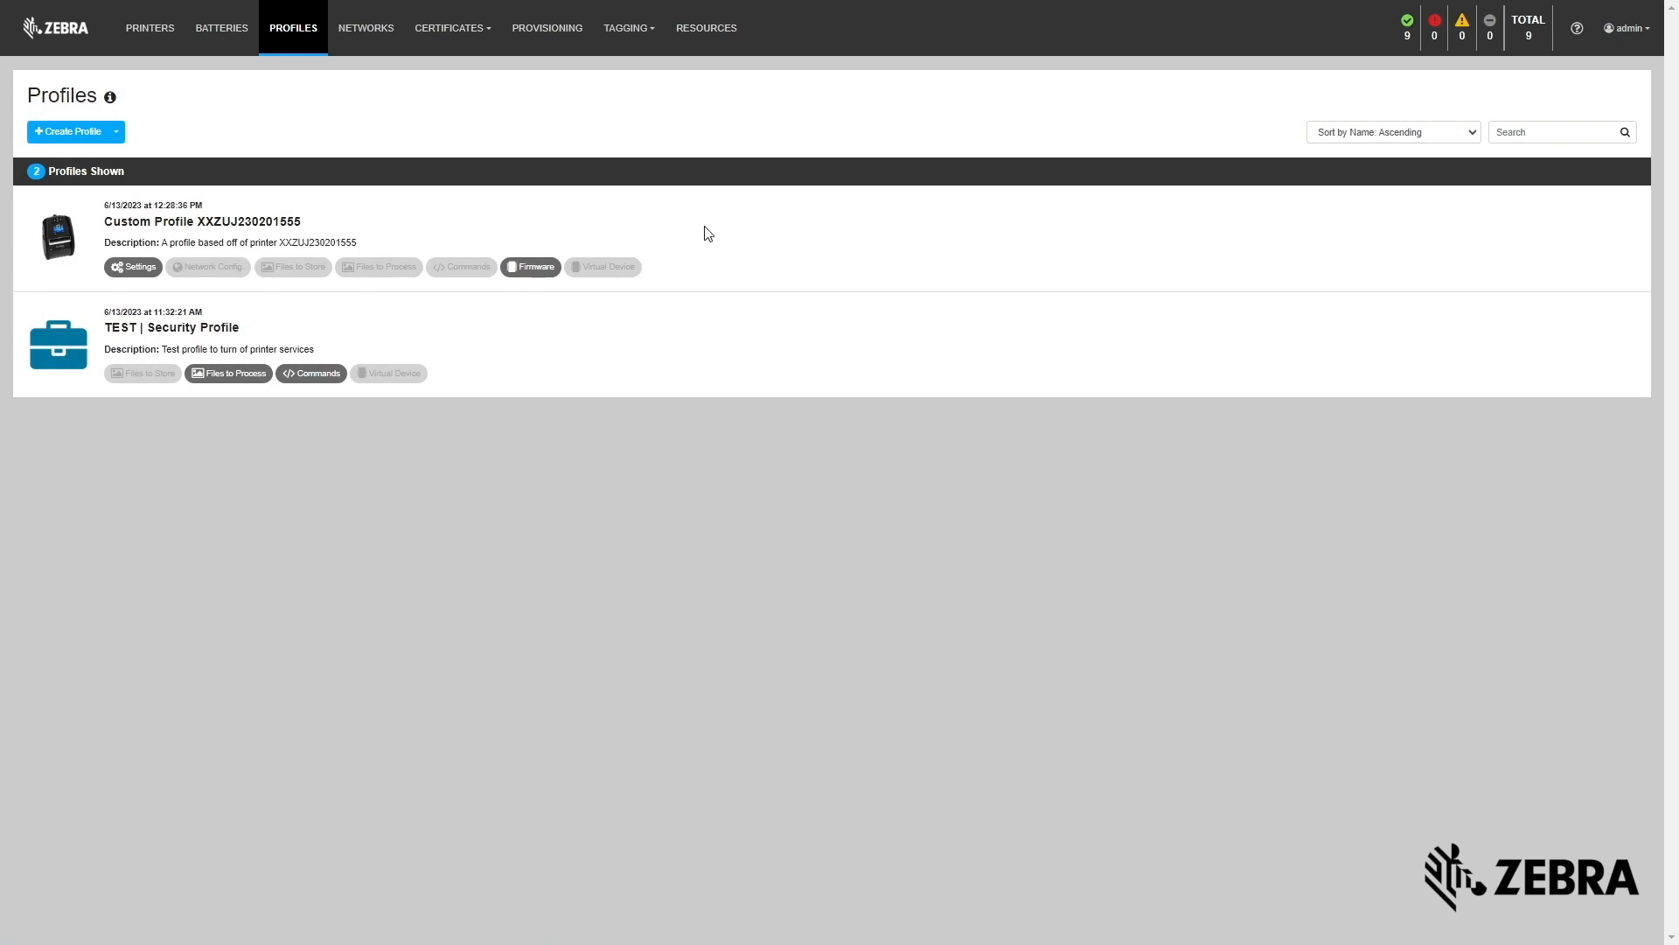
pyautogui.click(203, 221)
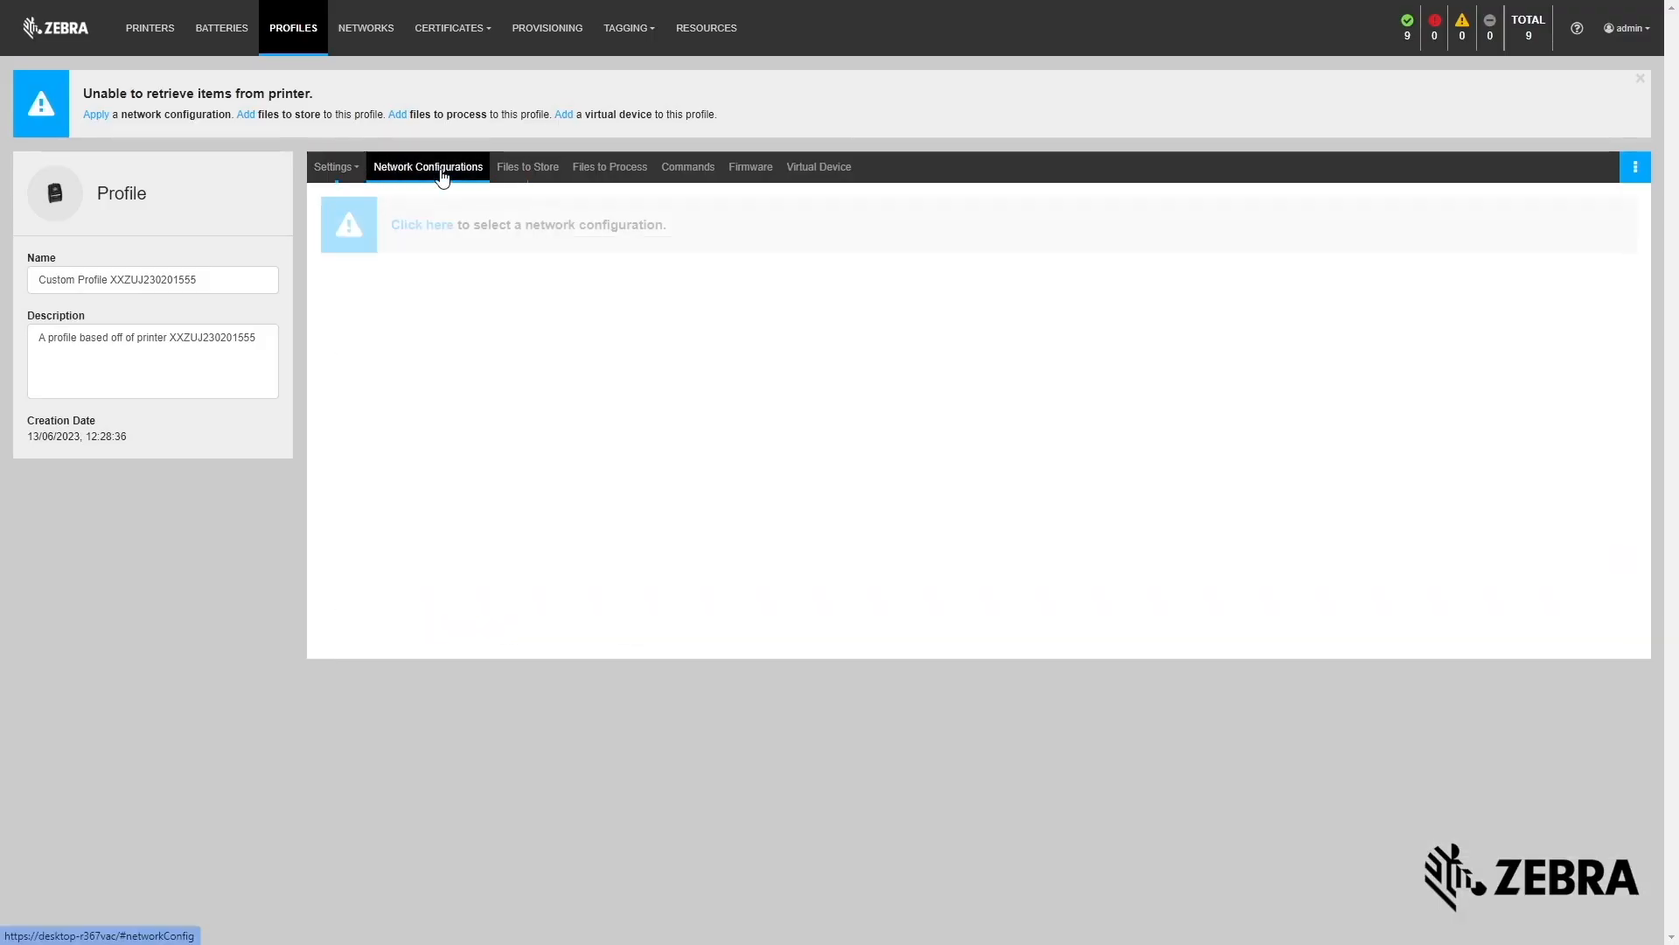
pyautogui.moveTo(422, 224)
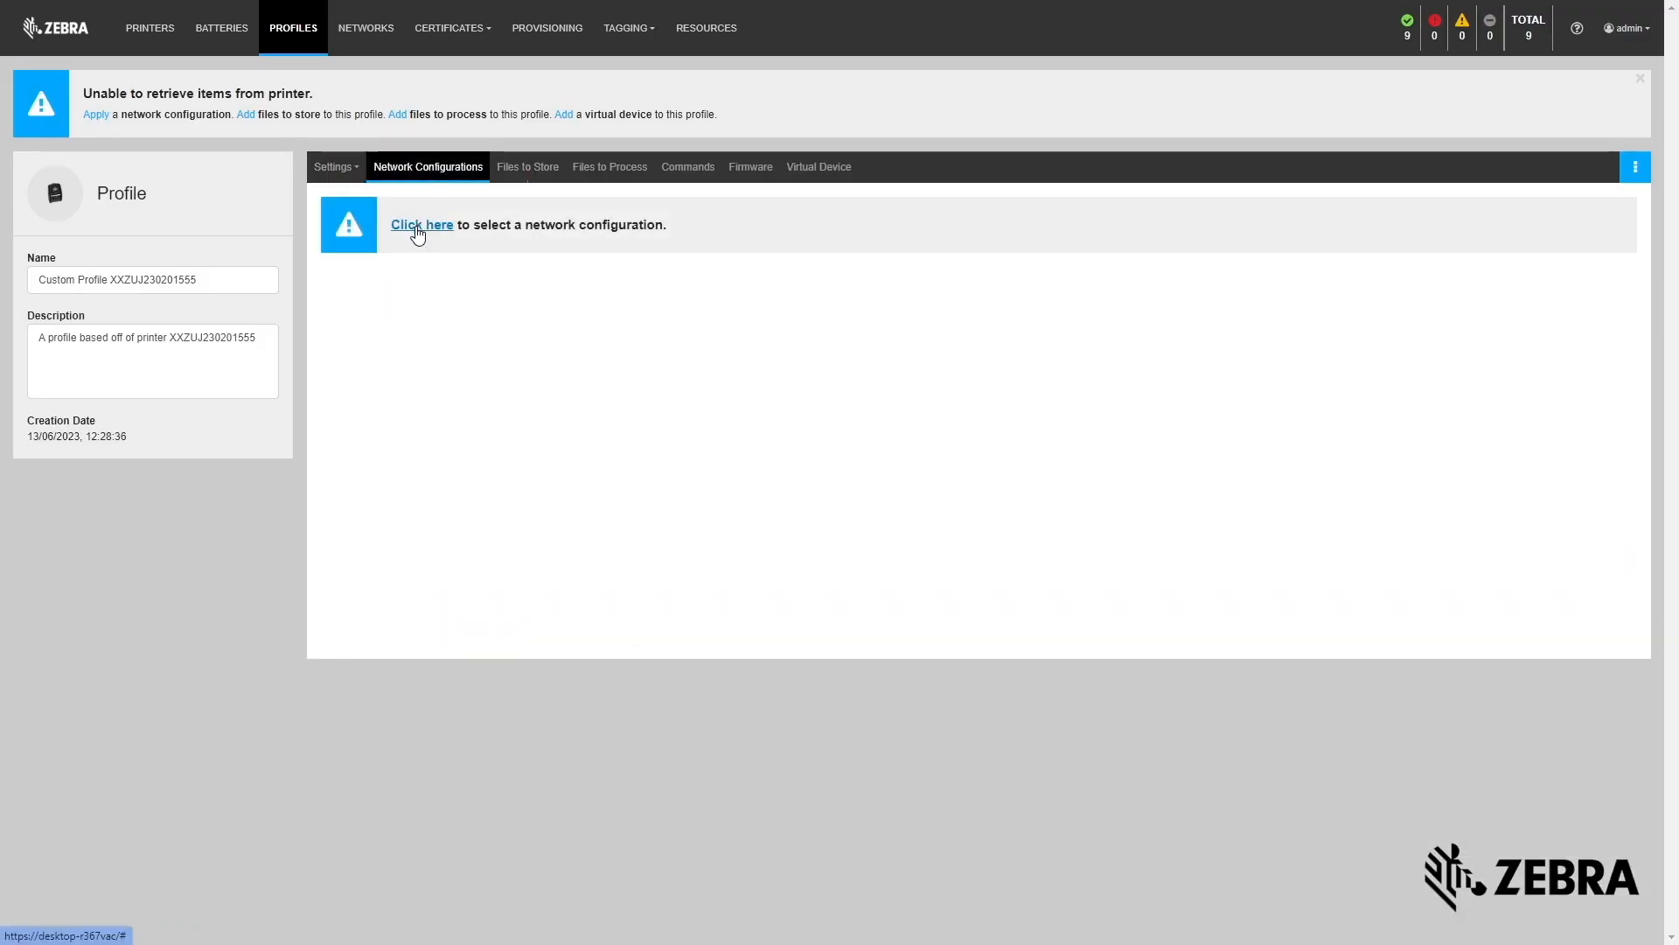
pyautogui.click(751, 168)
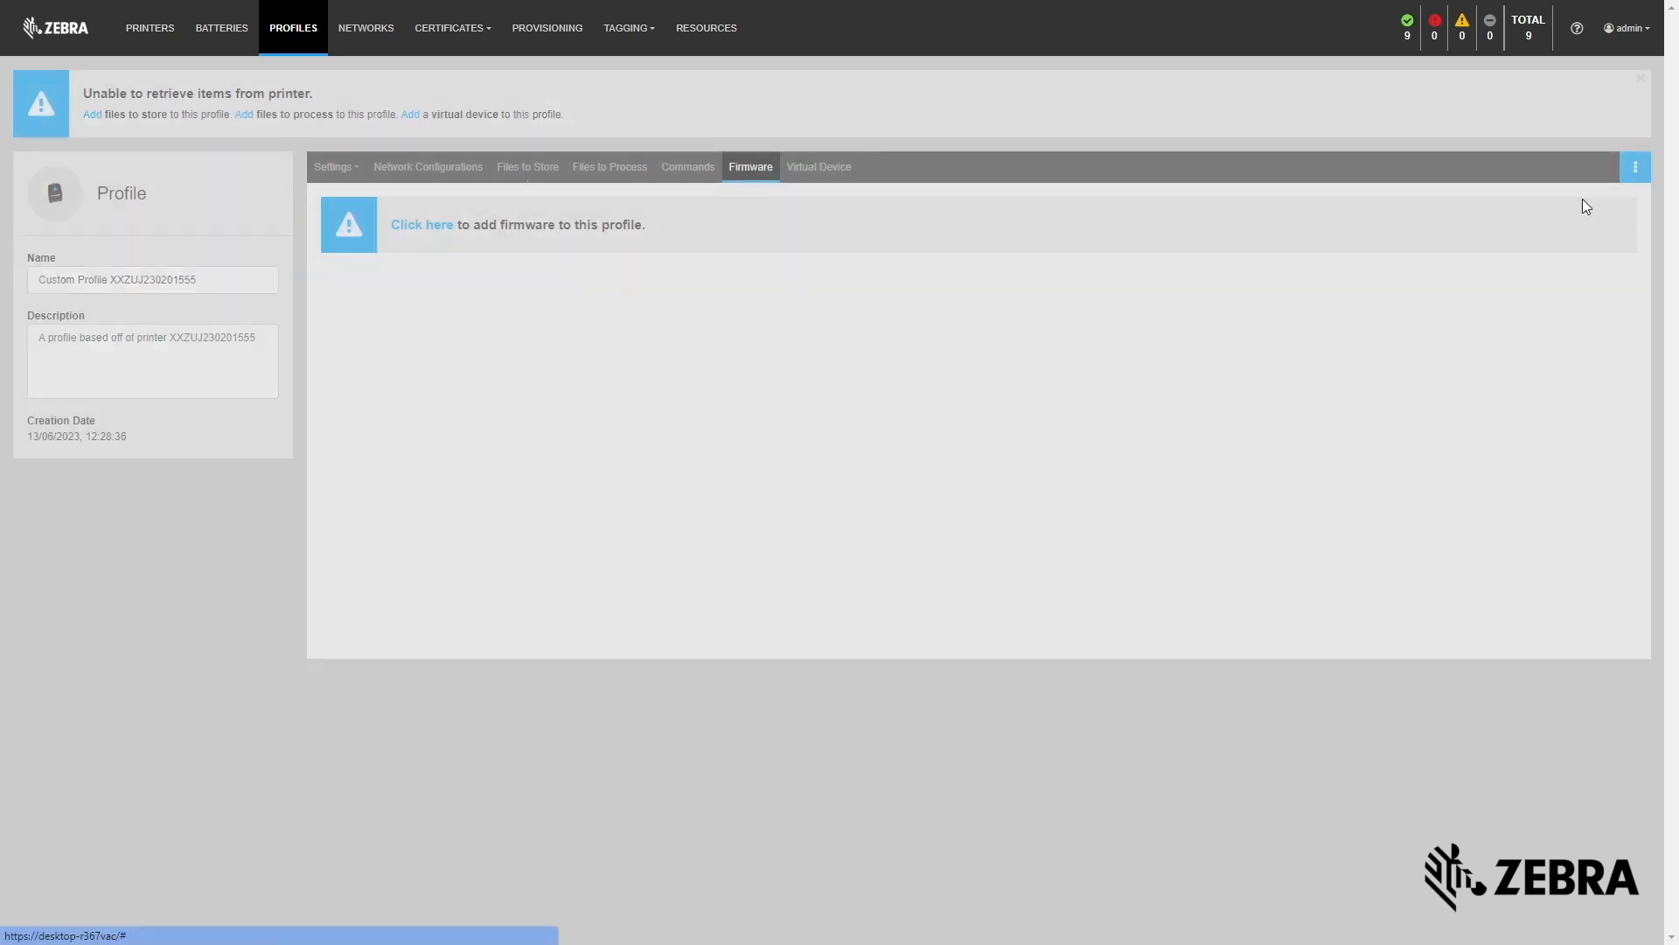
# Filter by the Test Printer tag and send the custom profile to printer XXZUJ230201555.
pyautogui.click(149, 28)
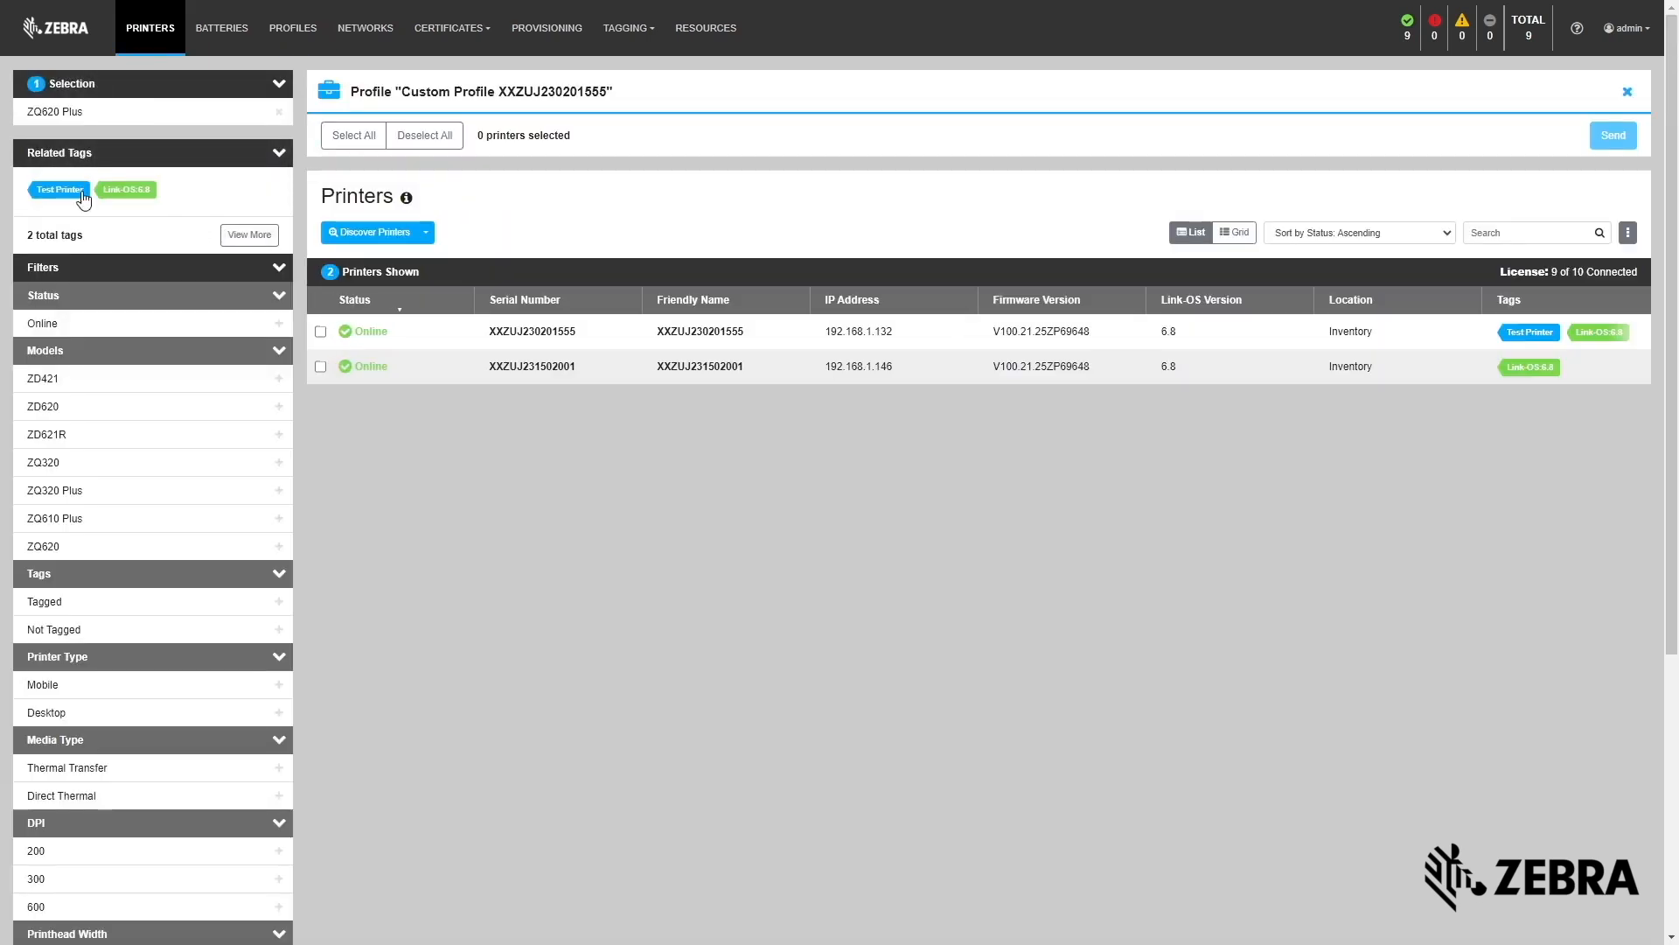
pyautogui.click(56, 189)
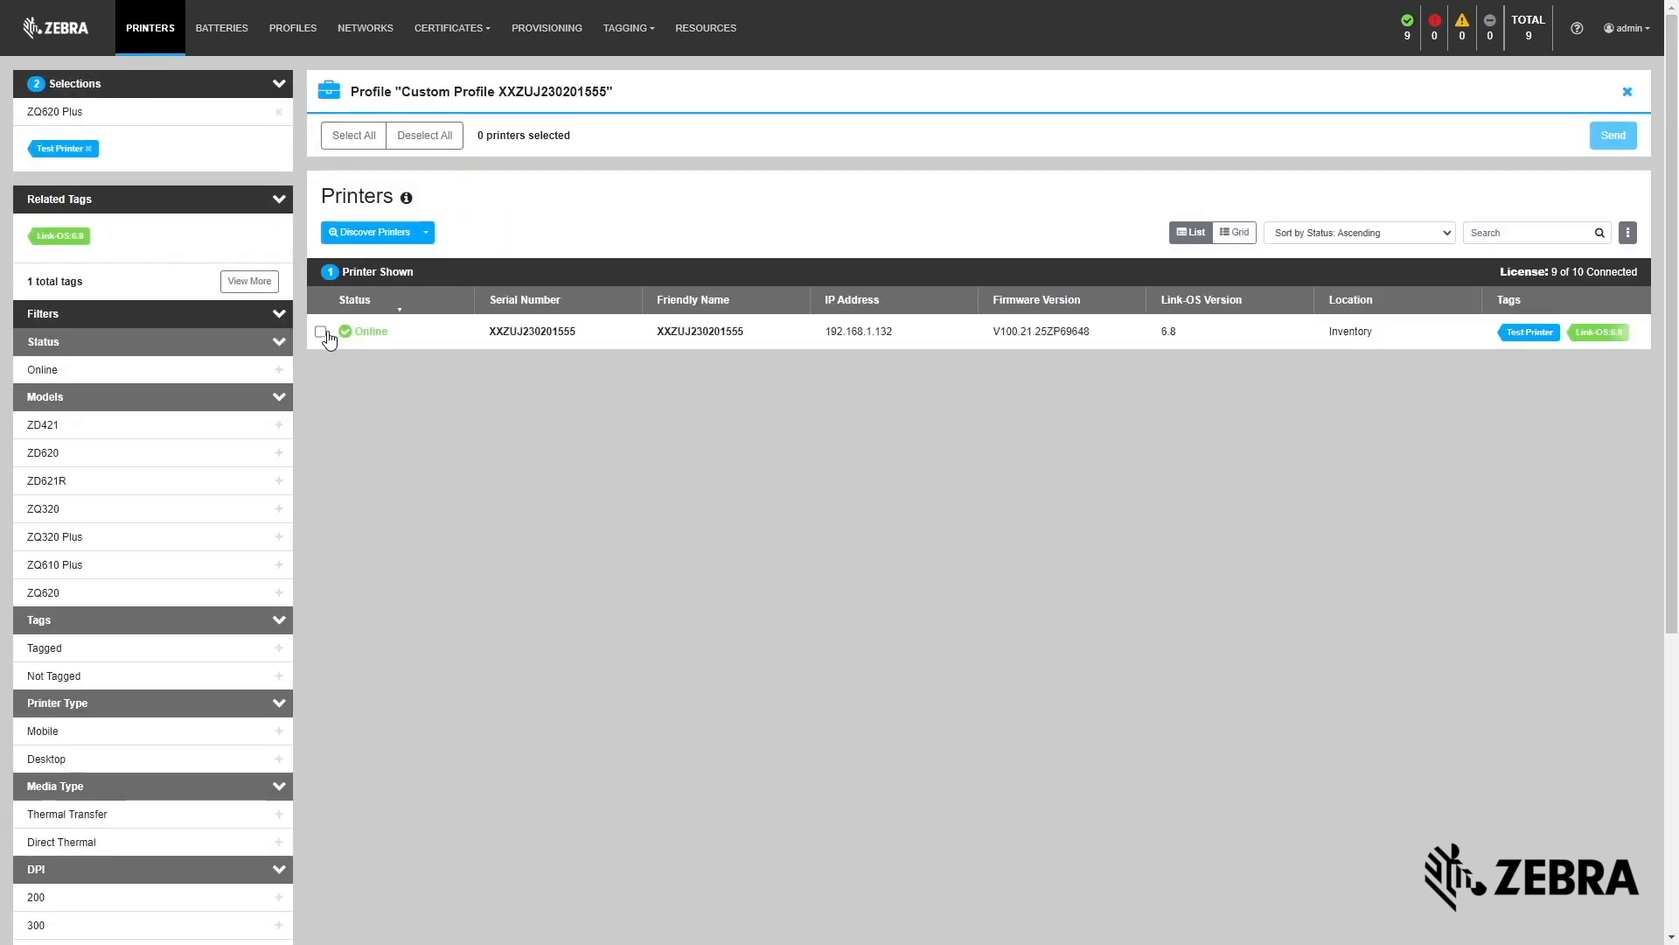
pyautogui.click(320, 331)
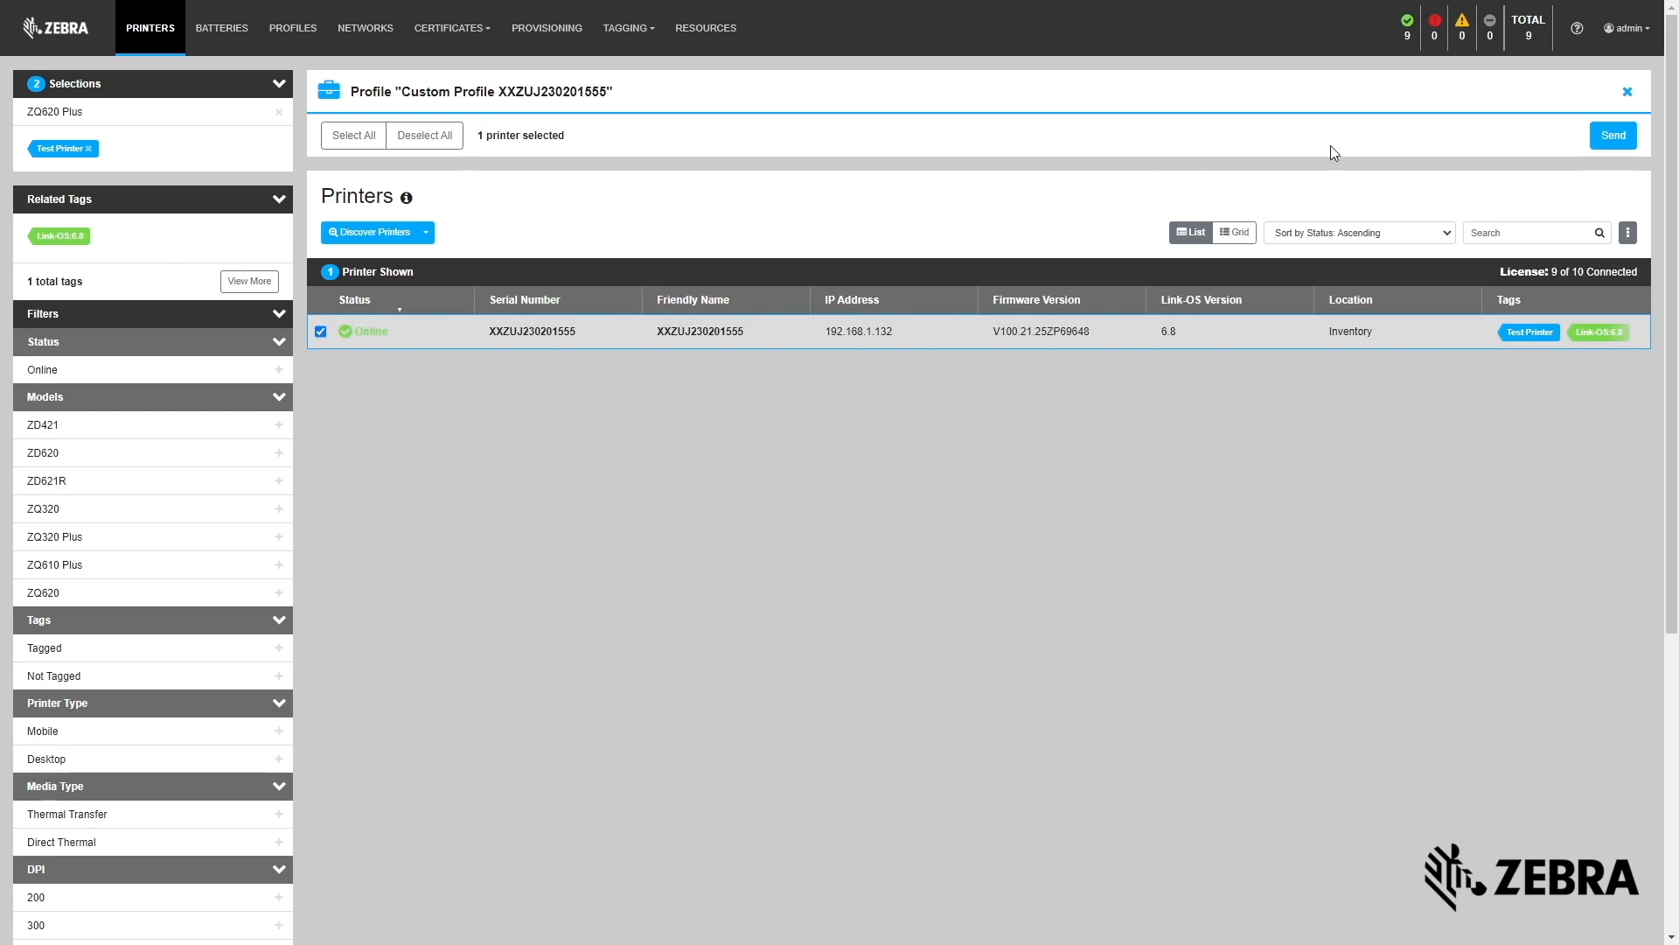
pyautogui.click(1613, 135)
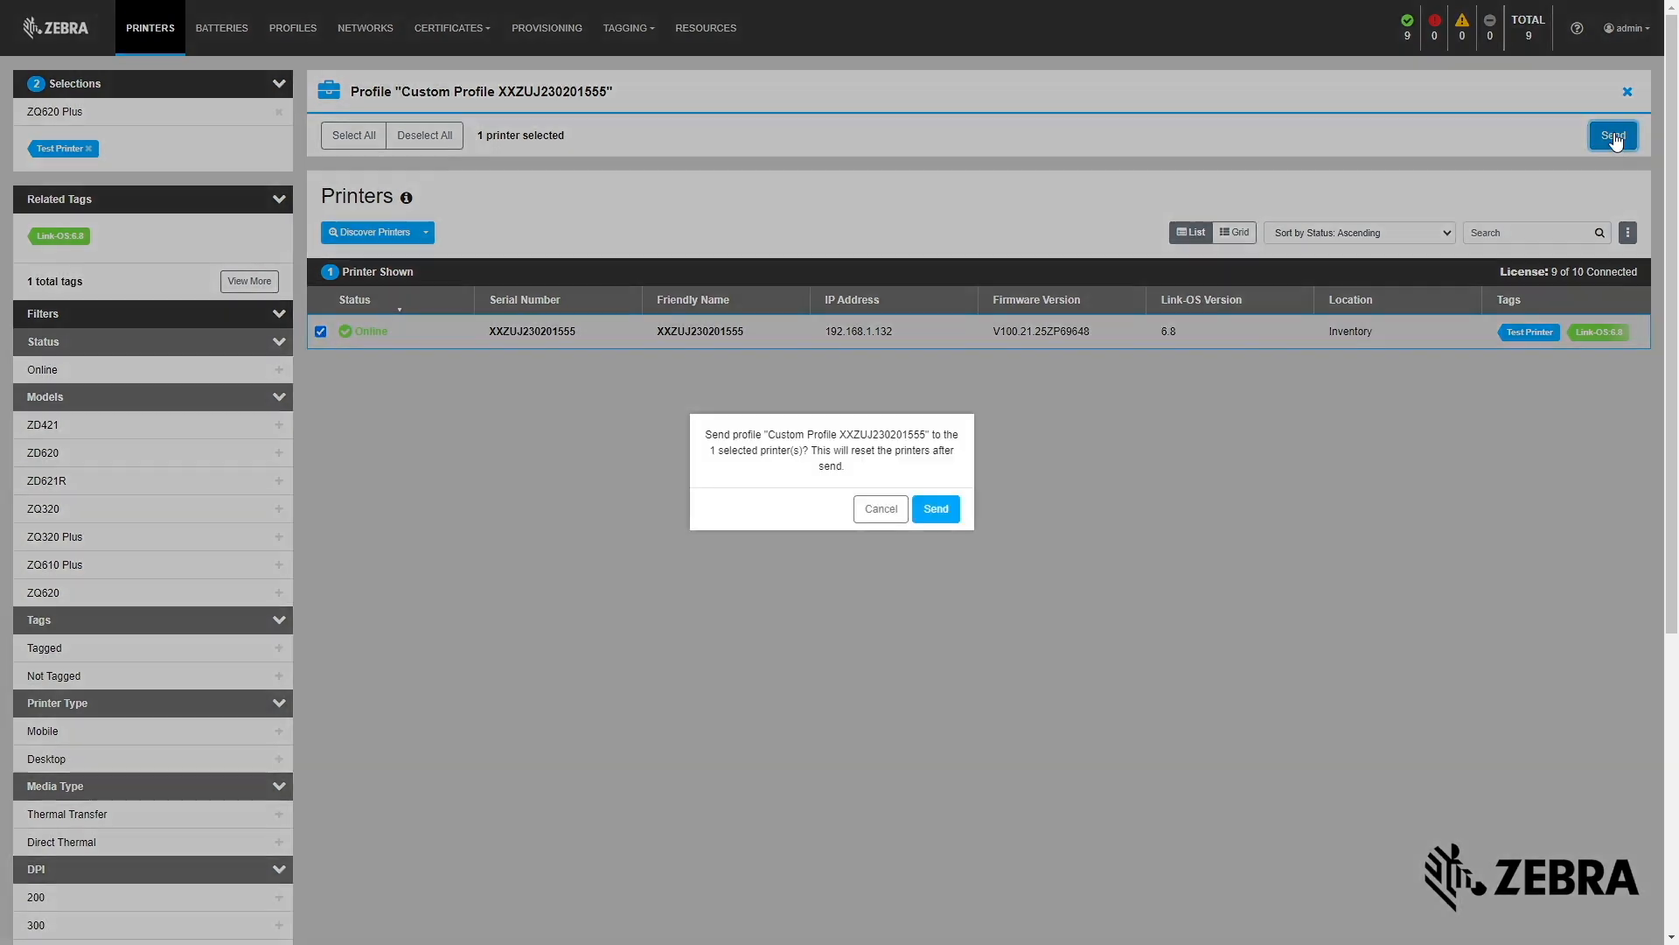
pyautogui.click(934, 509)
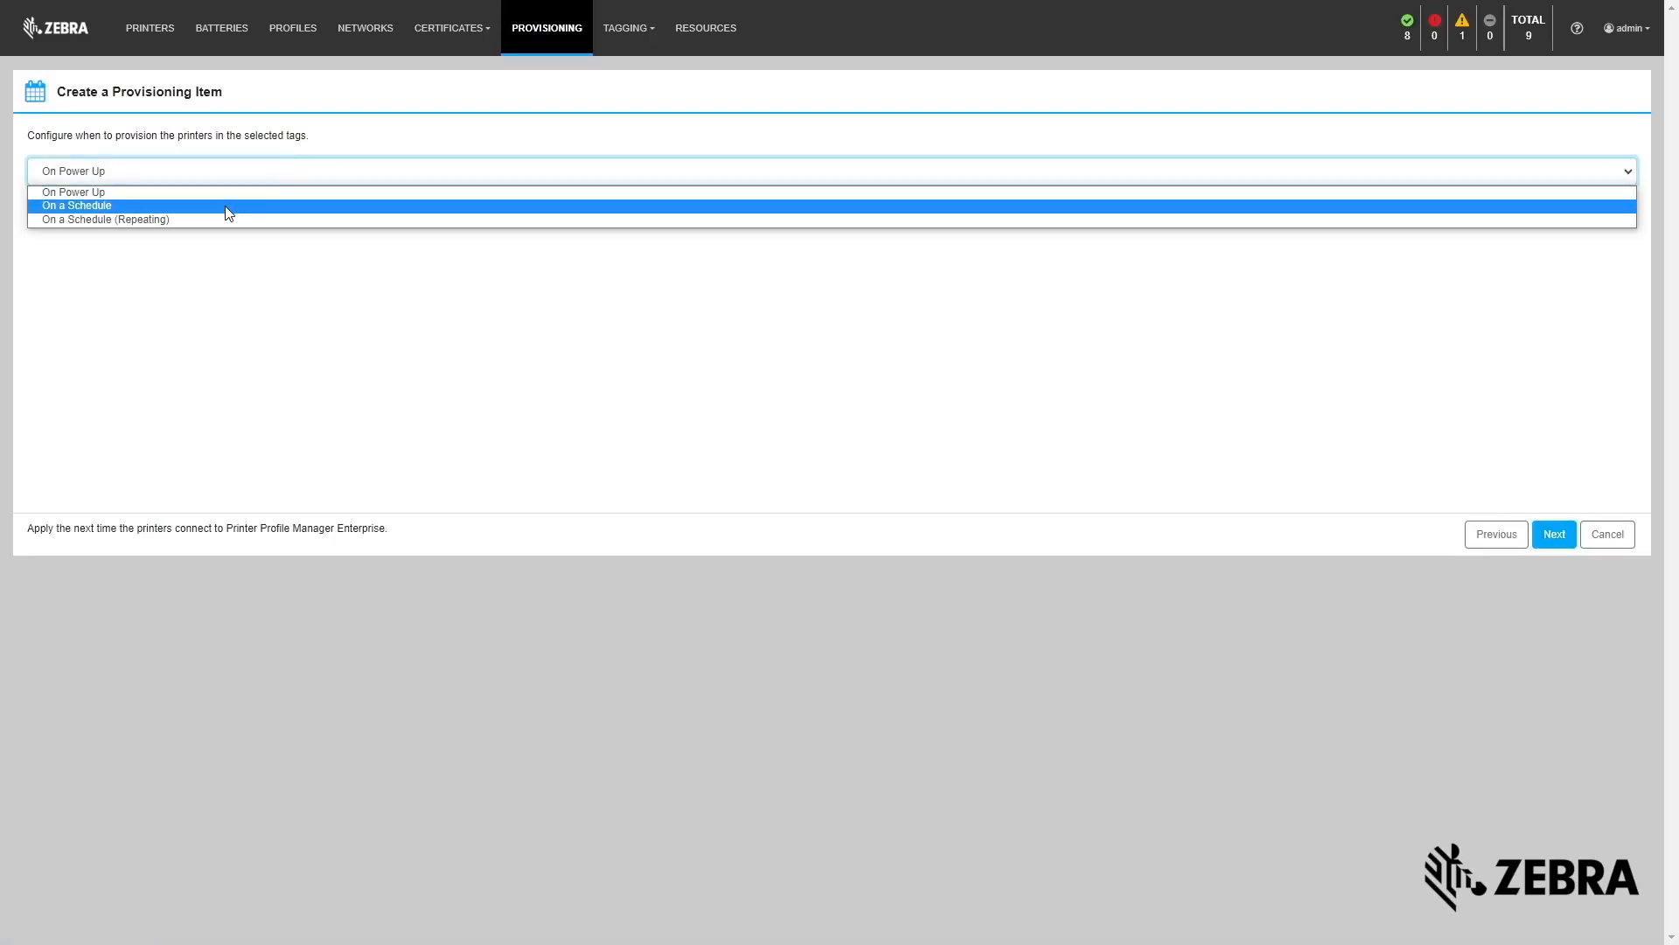
# Schedule the provisioning item for 16 June 2023 using the On a Schedule option.
pyautogui.click(75, 205)
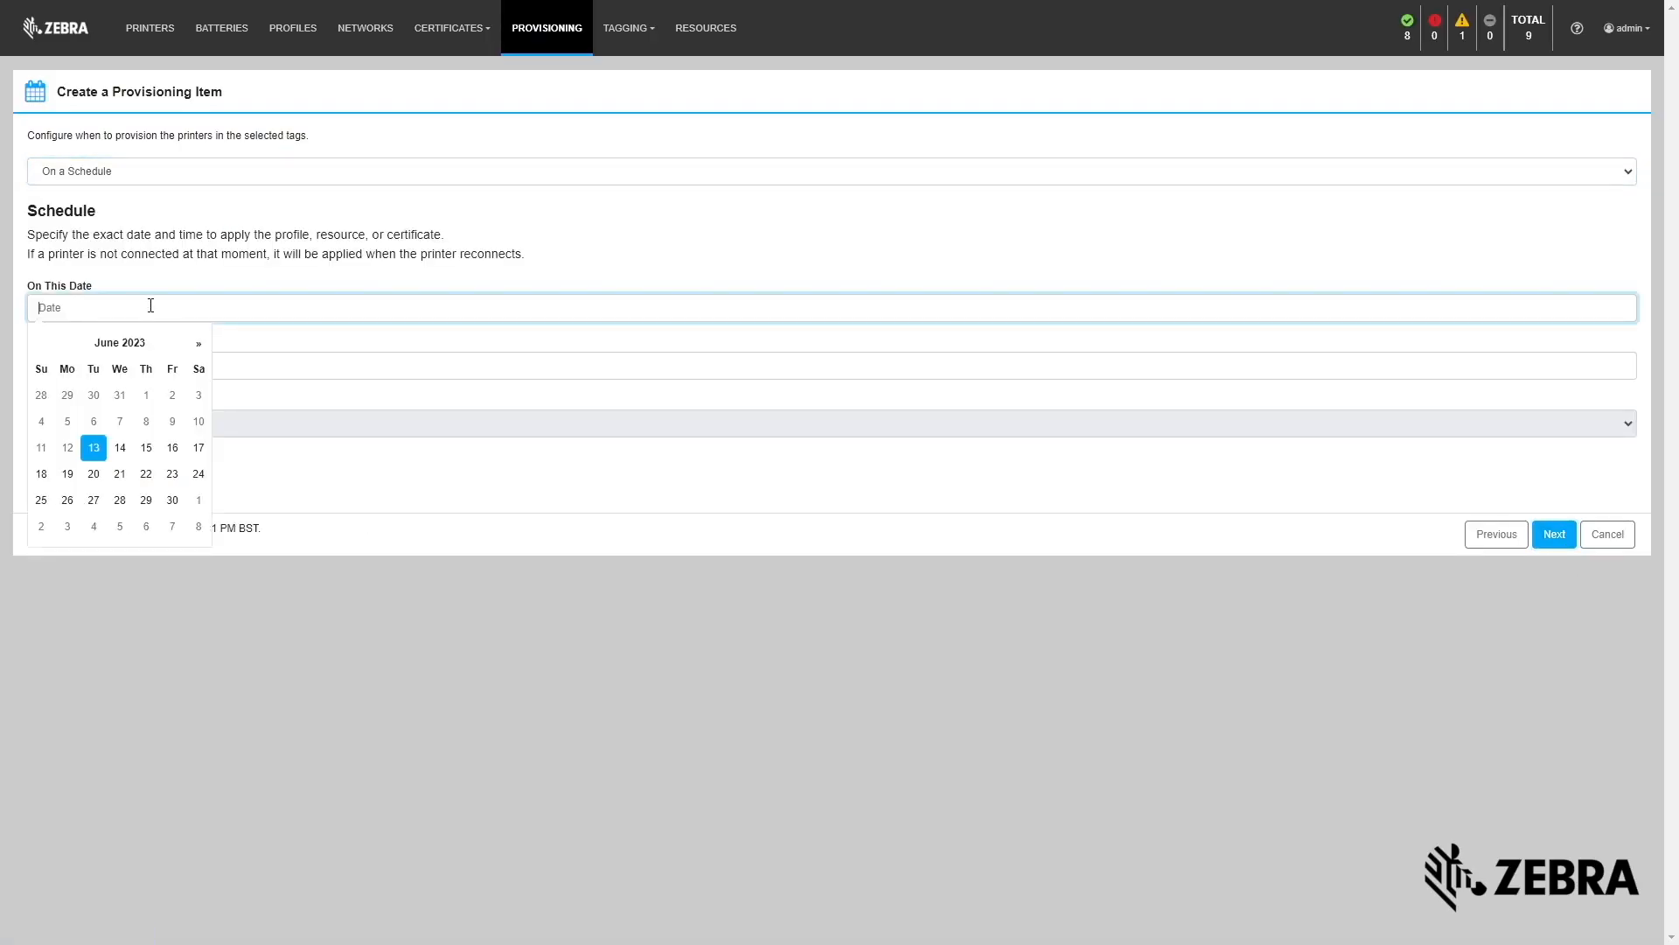
pyautogui.click(172, 448)
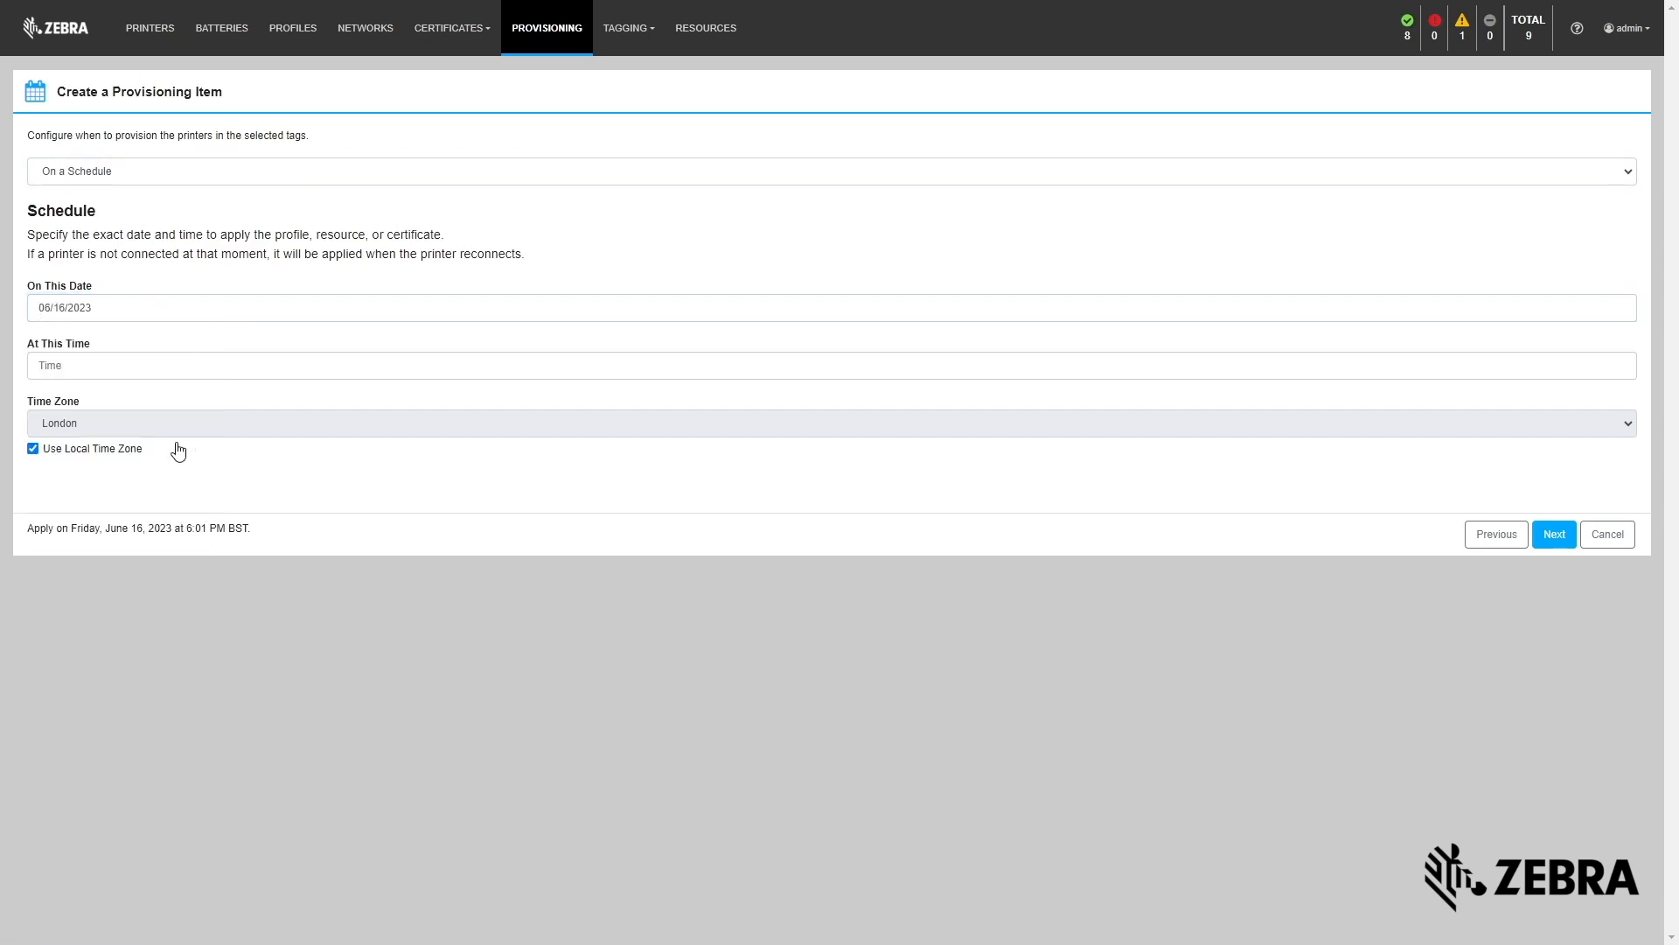